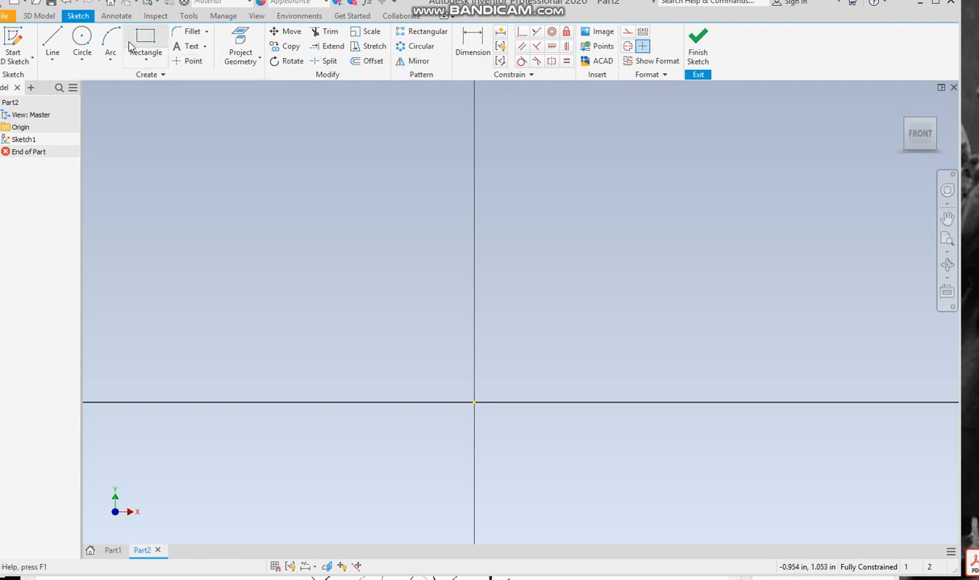
Step: Draw the stepped closed cross-section on the X axis, left of the short vertical line
left_click(52, 44)
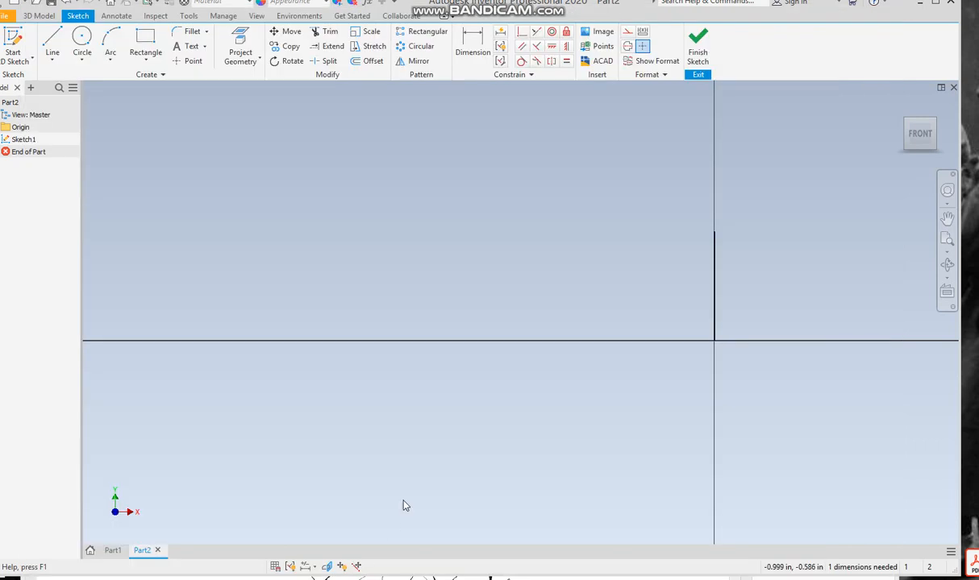
left_click(52, 36)
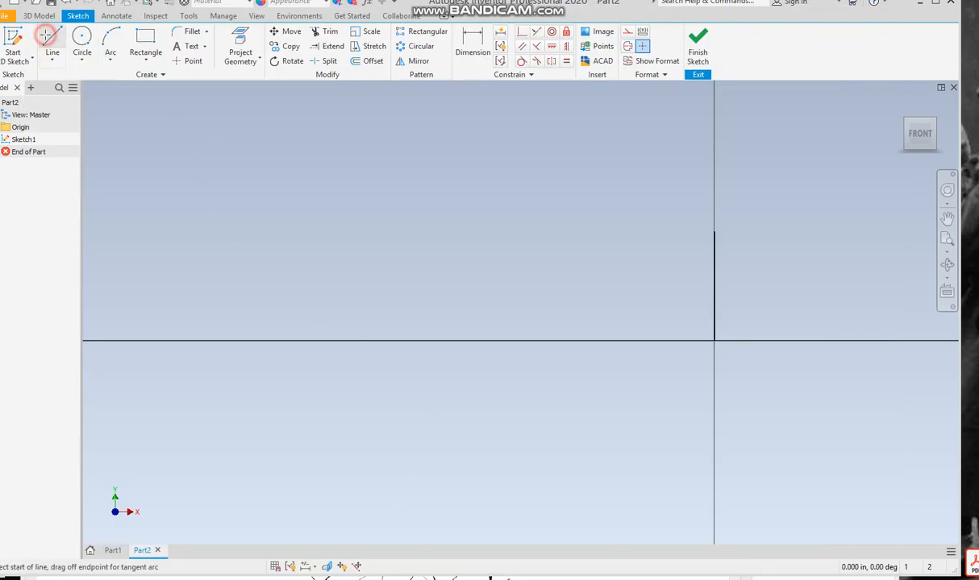
left_click(680, 291)
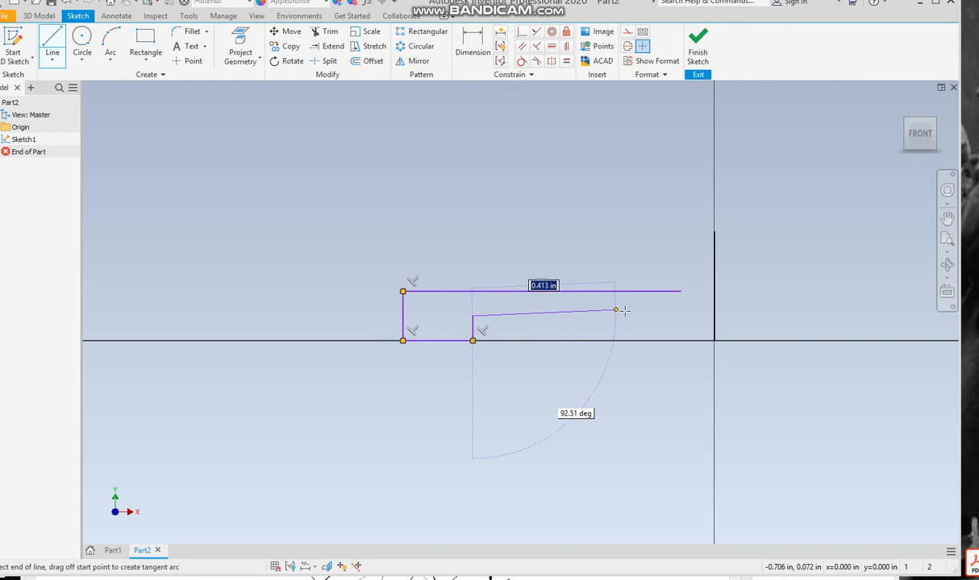
left_click(617, 342)
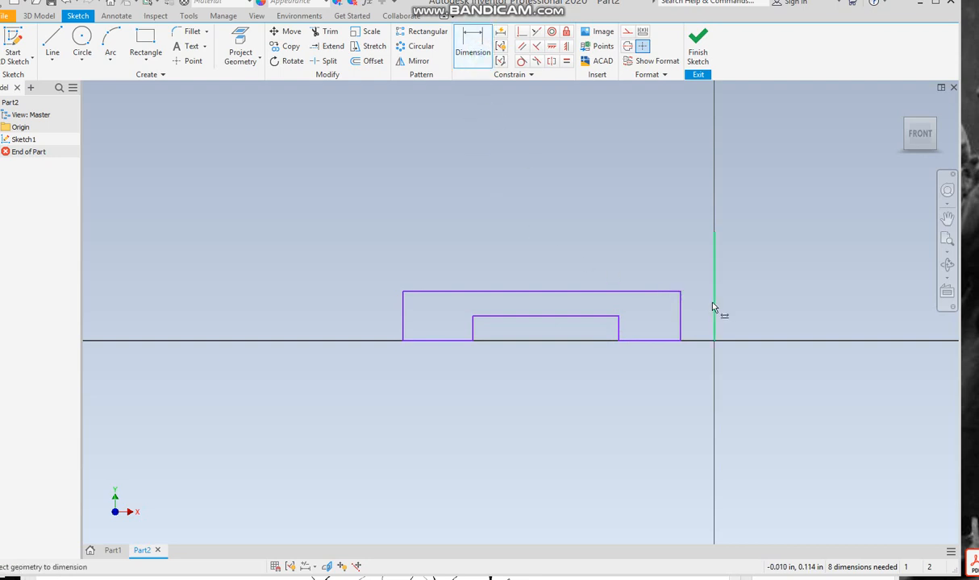
Step: Dimension the gap between the centre line and the profile's top-right corner to 0.140 in
left_click(698, 293)
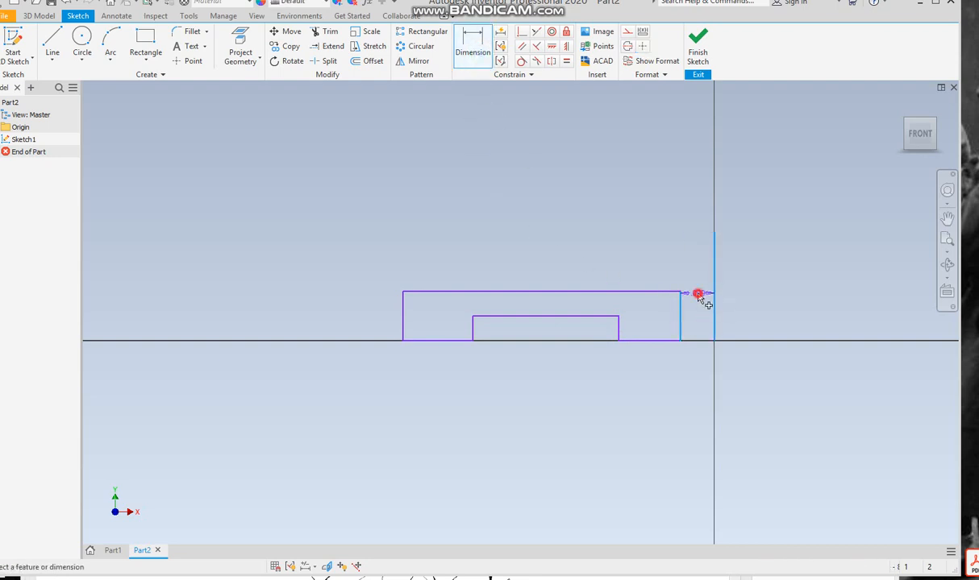
left_click(697, 294)
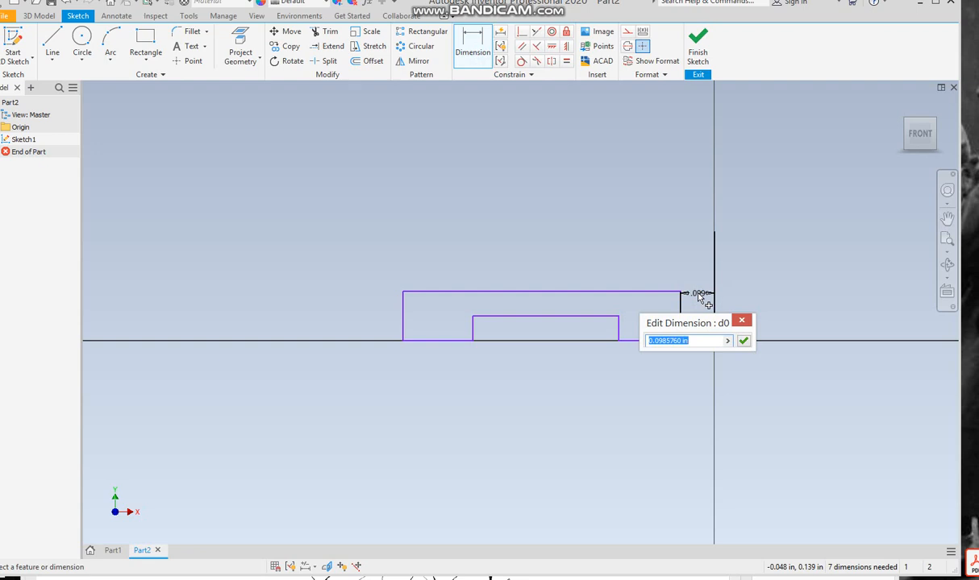
type(".1")
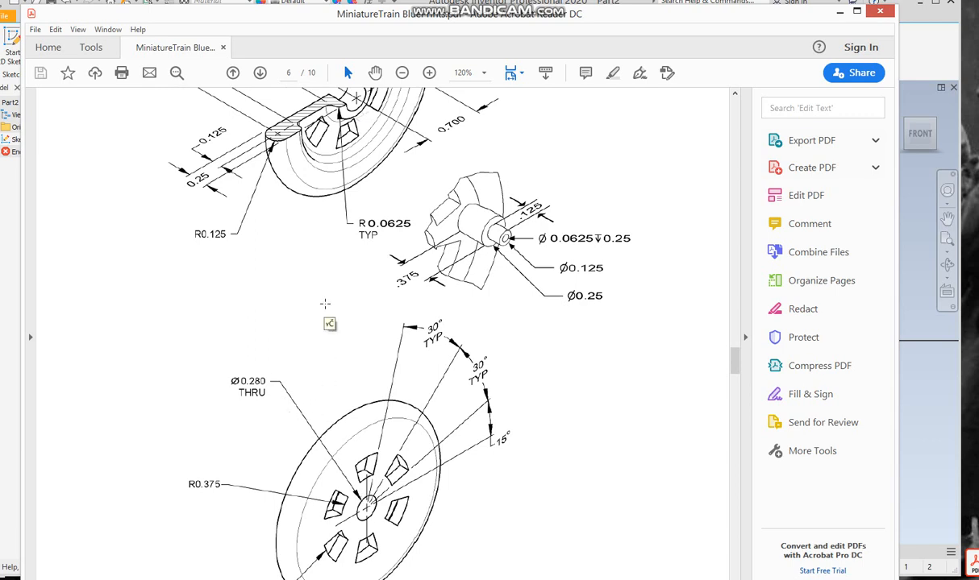
Step: Scroll page 6 of the blueprint PDF to view the wheel's dimensions
scroll("up", 3)
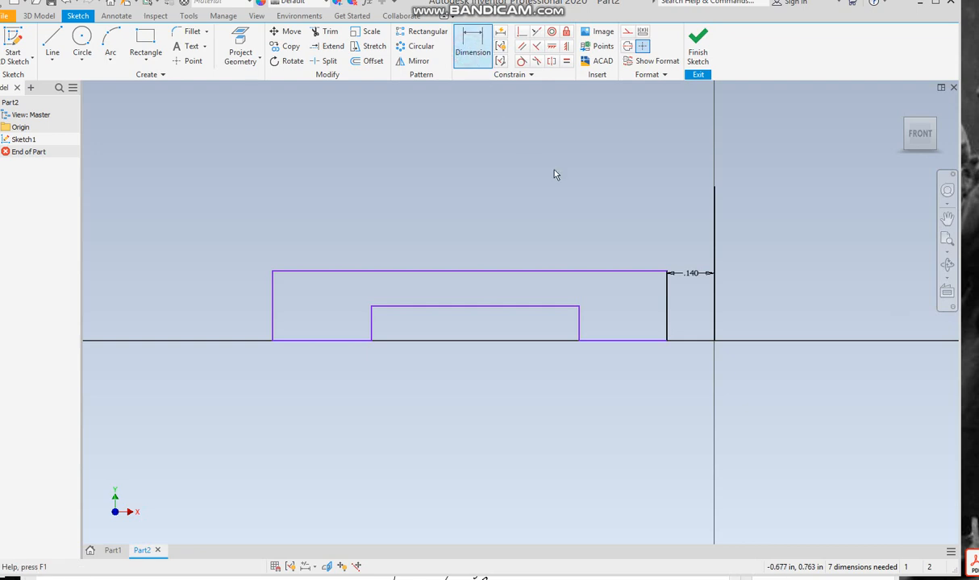
Step: Add .250, .750 and 1.000 horizontal dimensions from the centre line to the profile edges
left_click(579, 320)
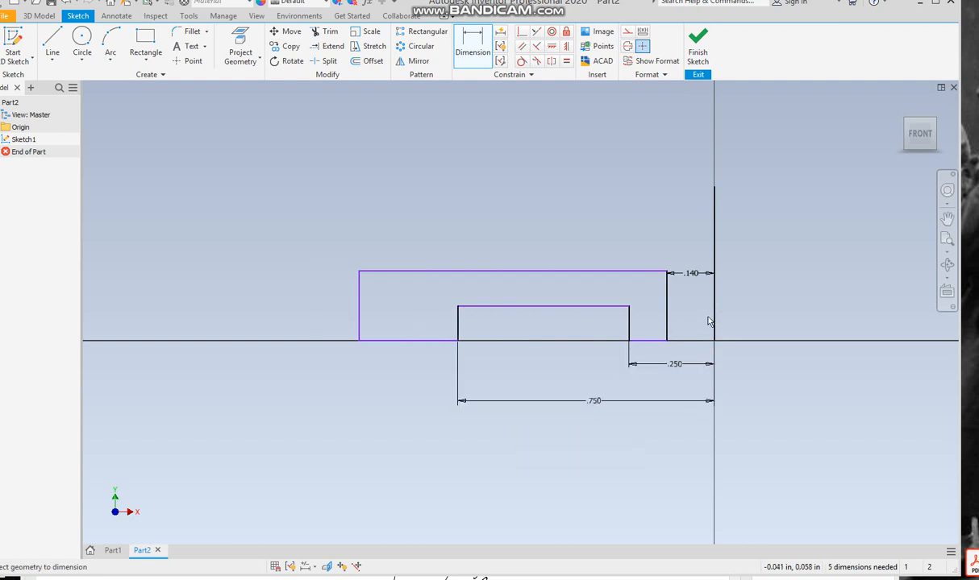
left_click(537, 436)
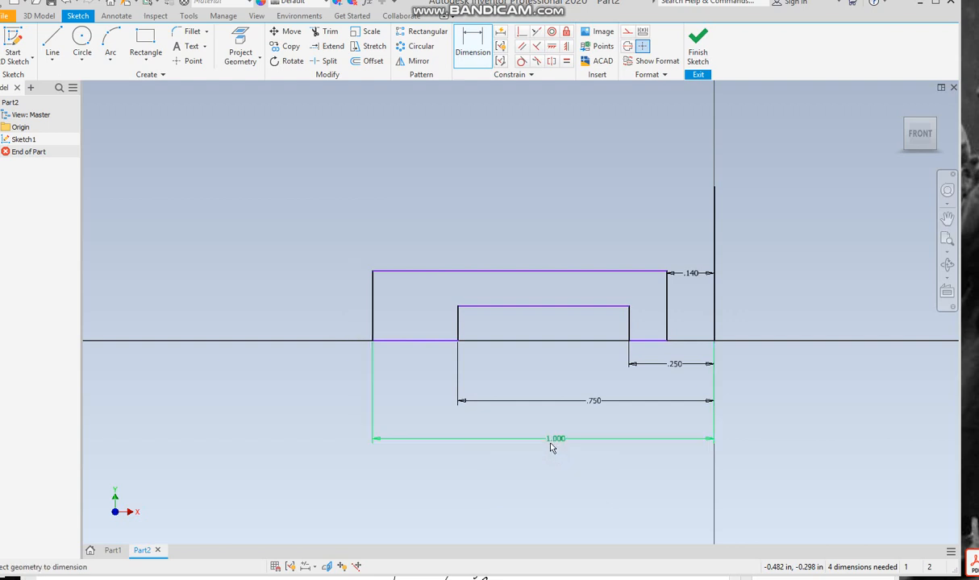
right_click(552, 447)
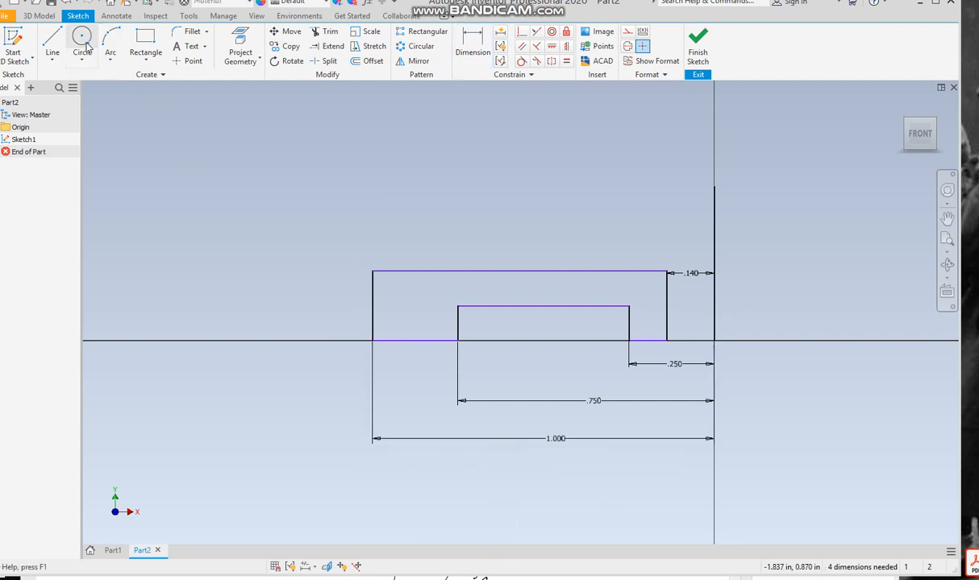
Step: Round the left end with a trimmed half-circle and set heights to .250 and .125
left_click(82, 46)
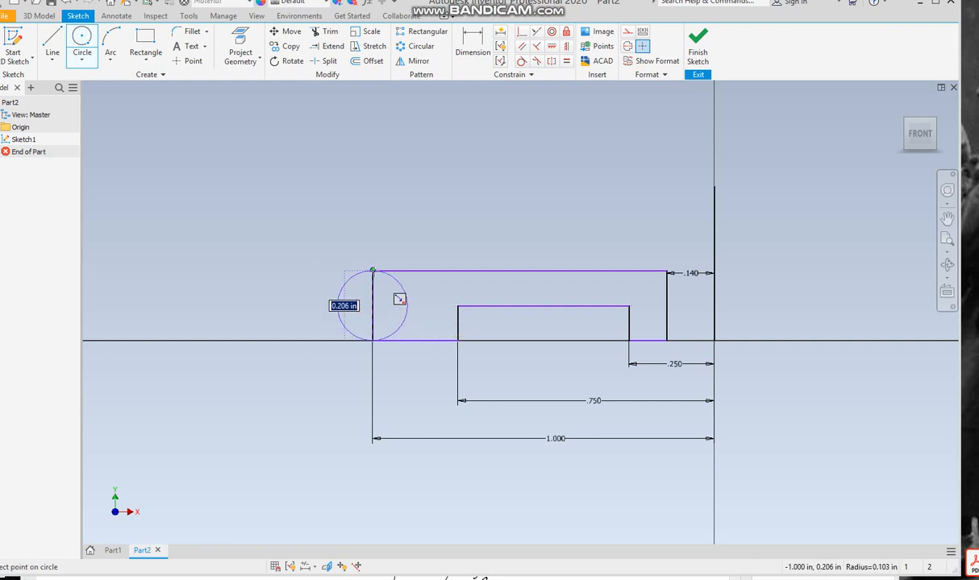
right_click(399, 299)
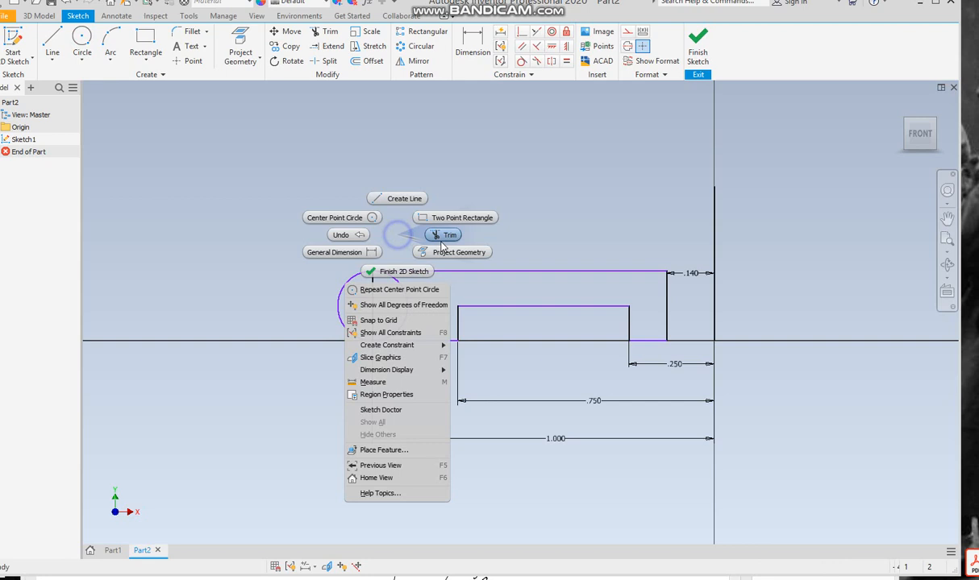
left_click(443, 235)
type(".125")
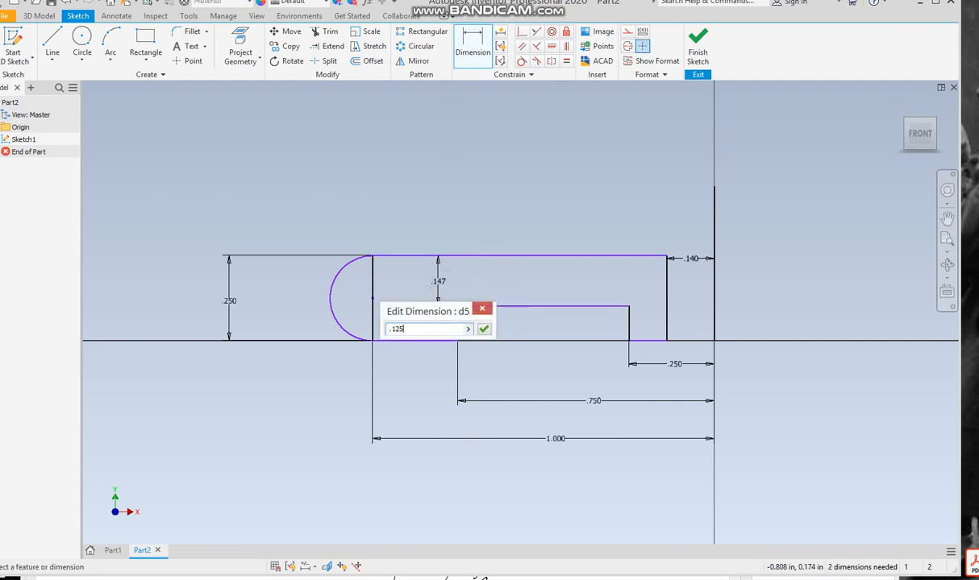
left_click(482, 328)
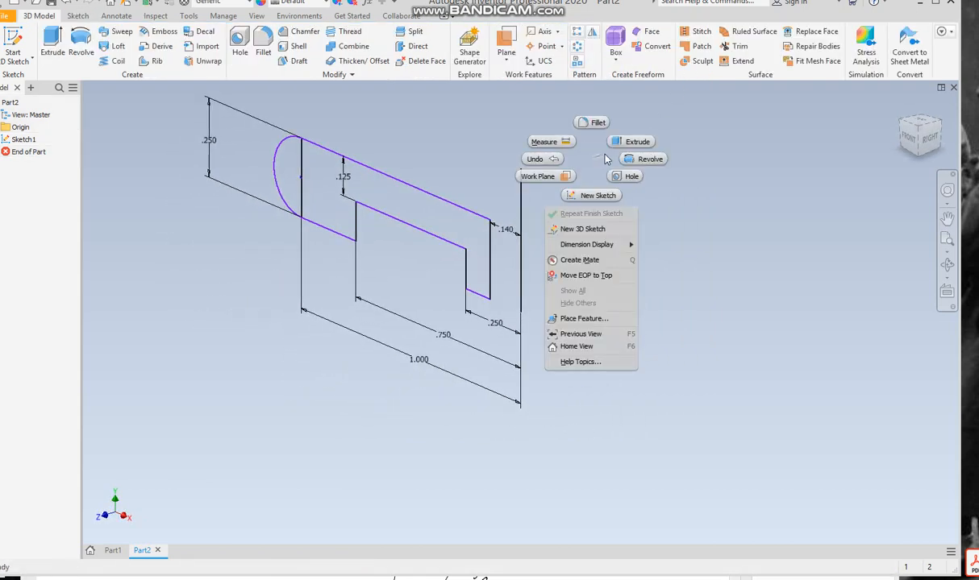
Step: Revolve both profile regions 360° around the vertical centre line into a solid wheel
left_click(650, 158)
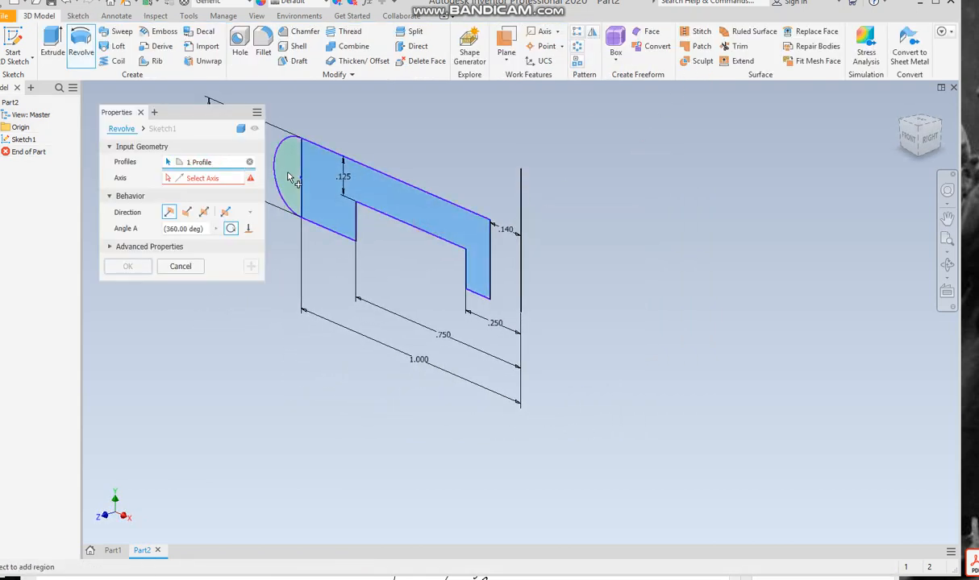
left_click(290, 169)
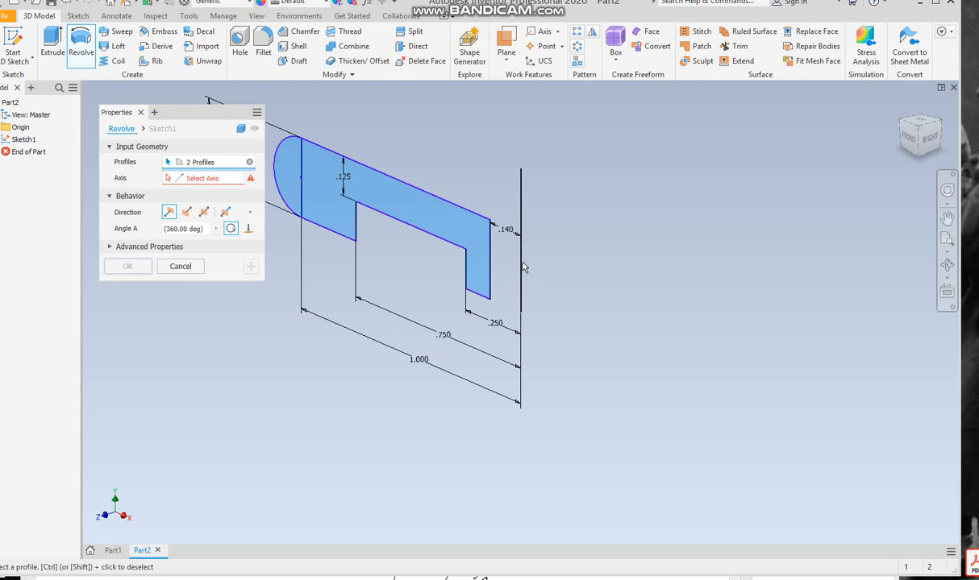
left_click(520, 274)
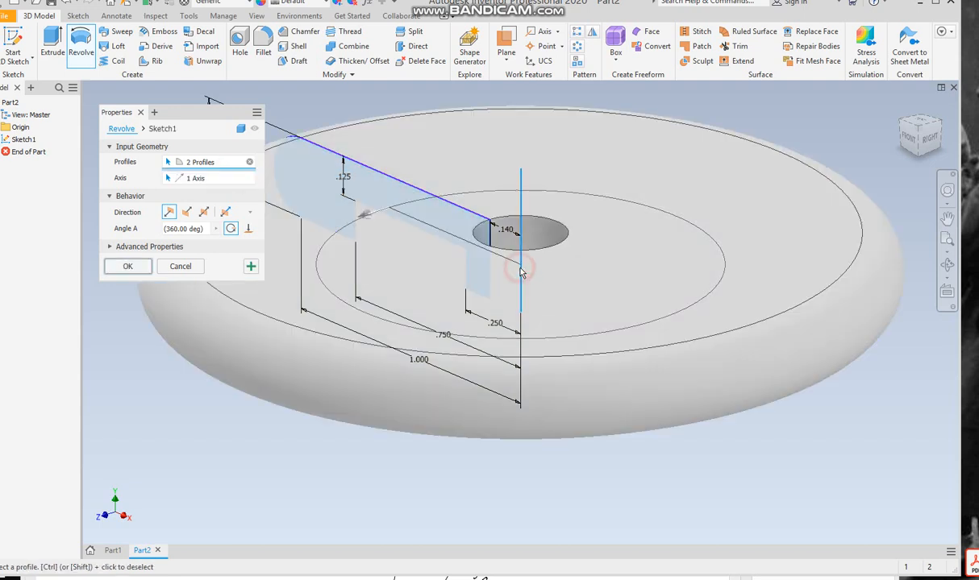
left_click(127, 266)
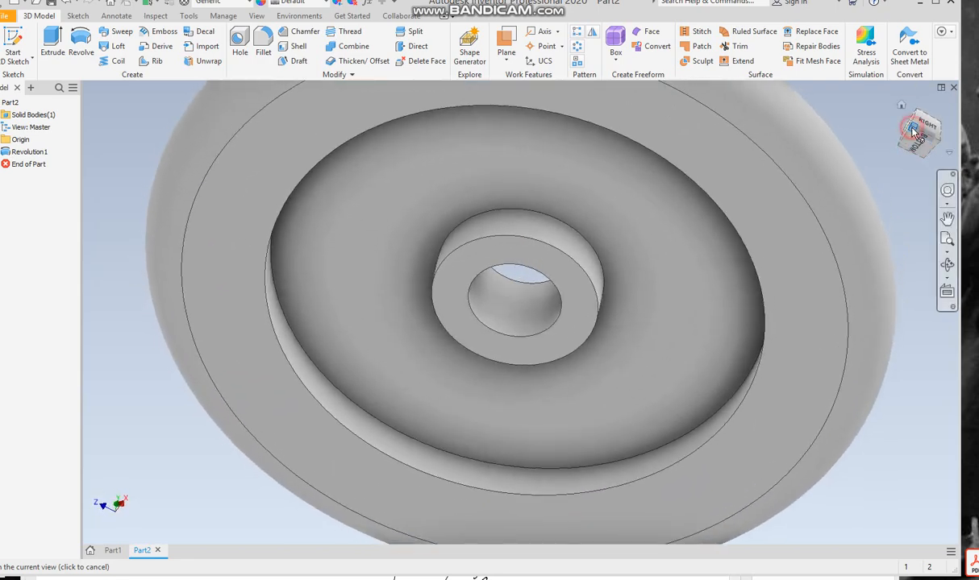
Step: Orbit to an angled view of the wheel and set it as the fitted home view
left_click(919, 133)
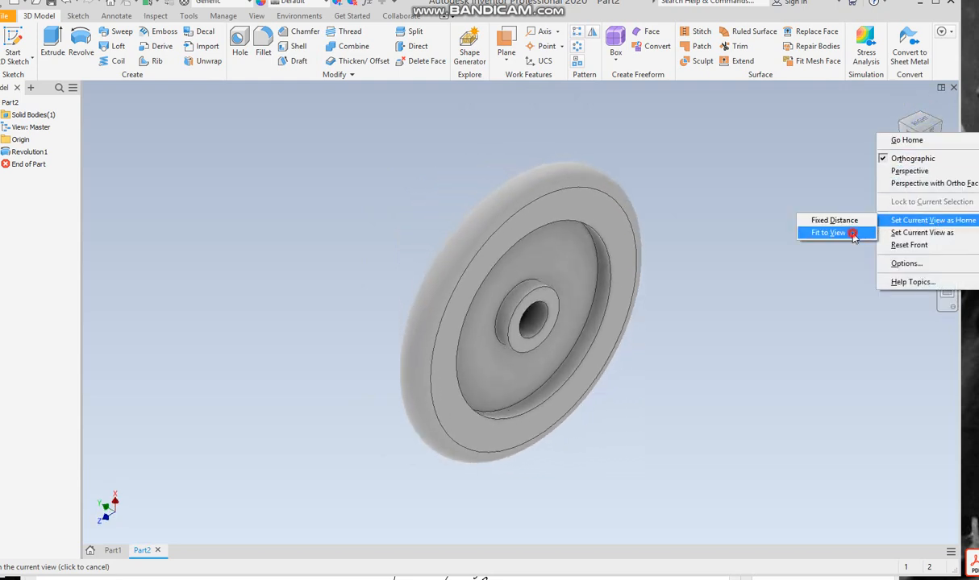
left_click(825, 233)
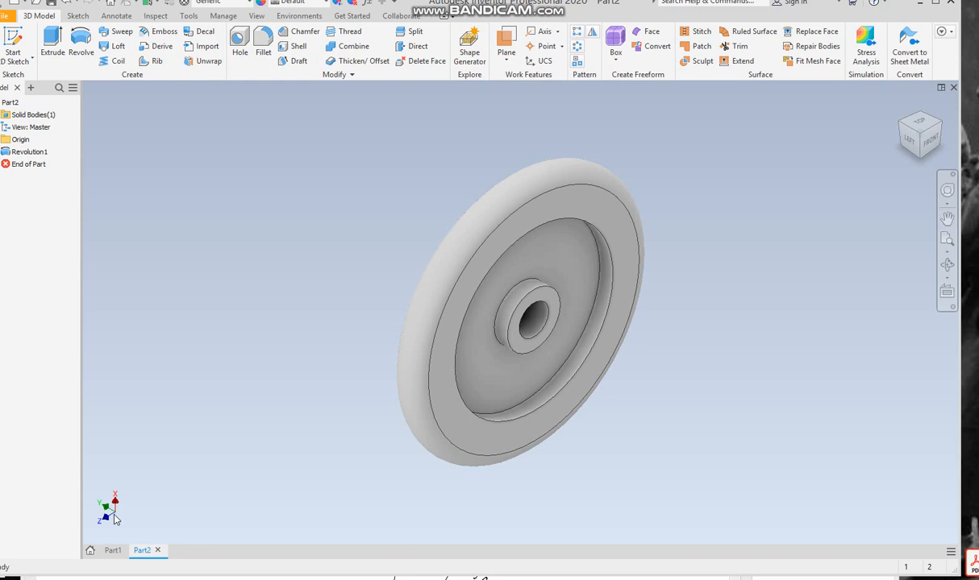
left_click(589, 409)
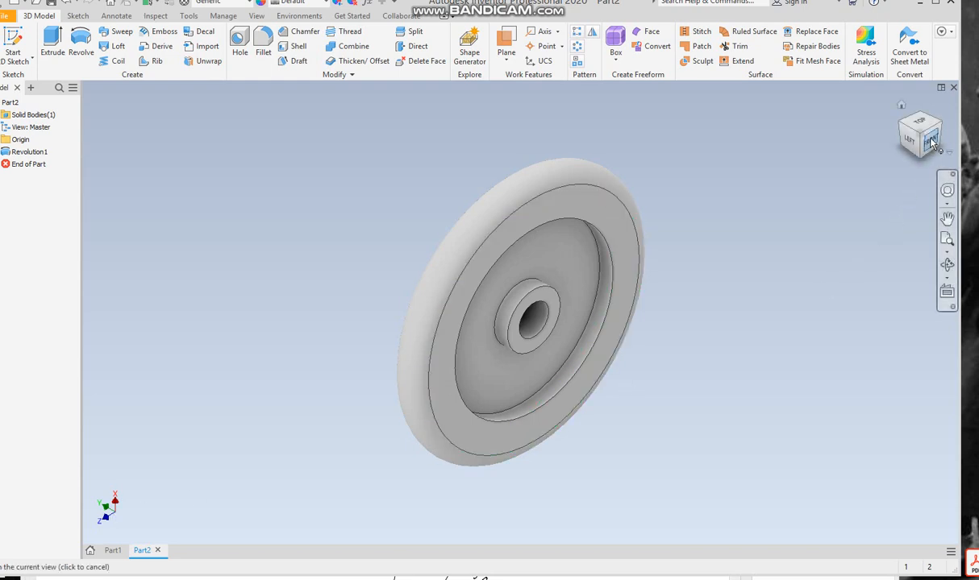
left_click(919, 133)
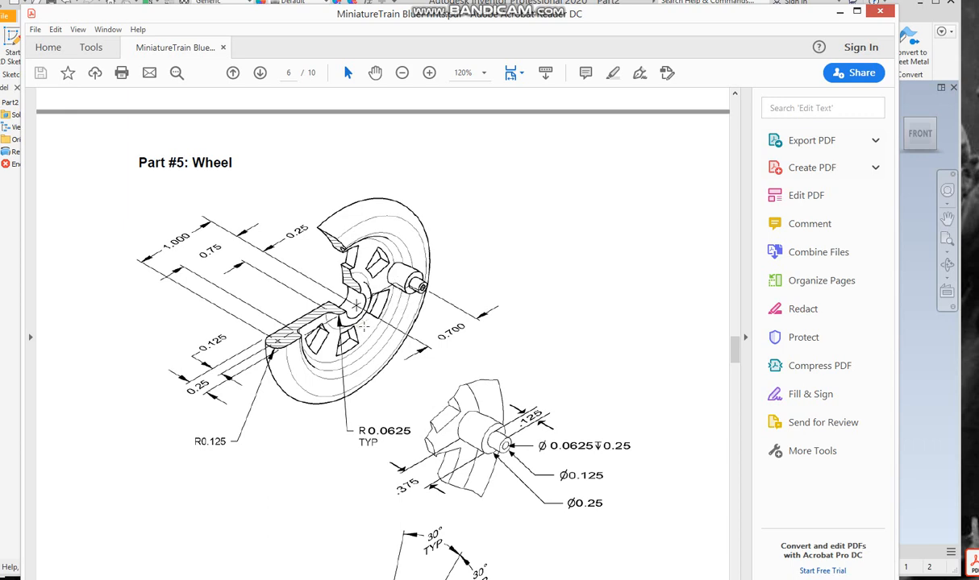
Step: Scroll the PDF down to the spoke cut-out view with its 30° and 15° callouts
scroll("down", 3)
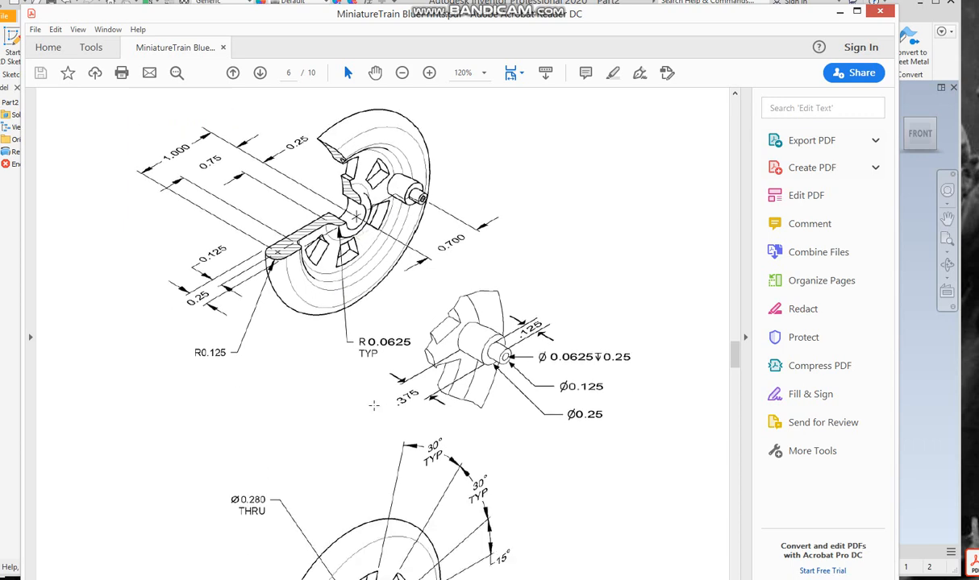
scroll("down", 3)
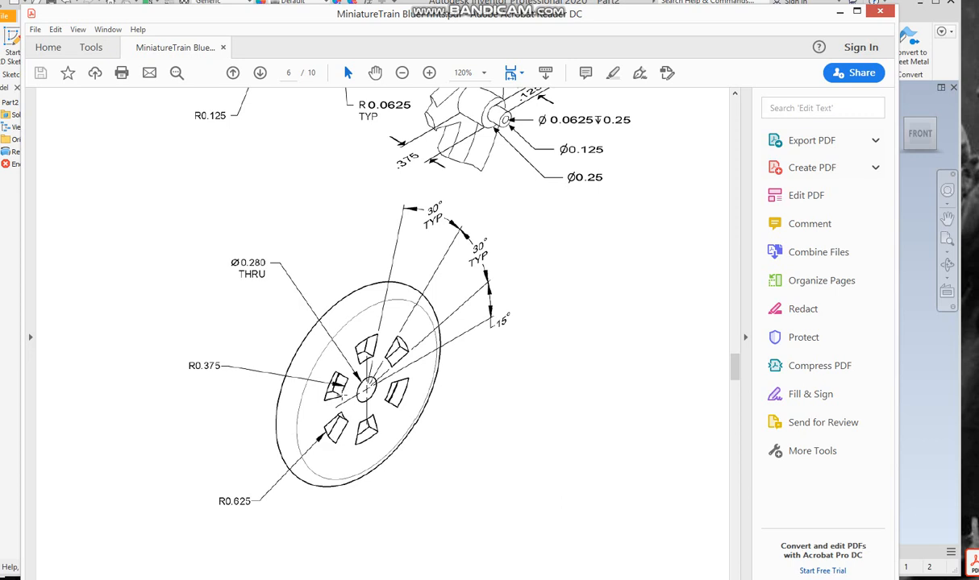
mouse_move(419, 359)
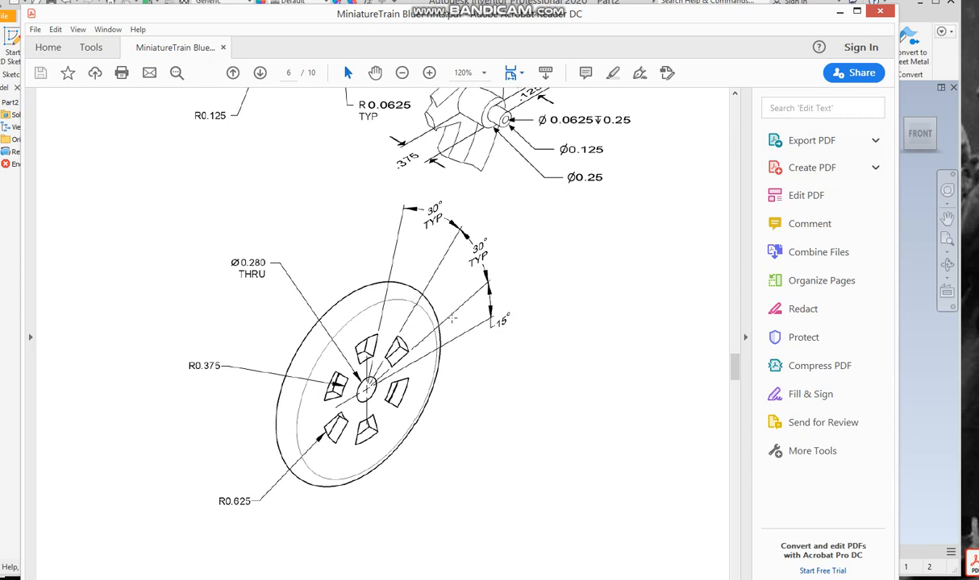
mouse_move(417, 355)
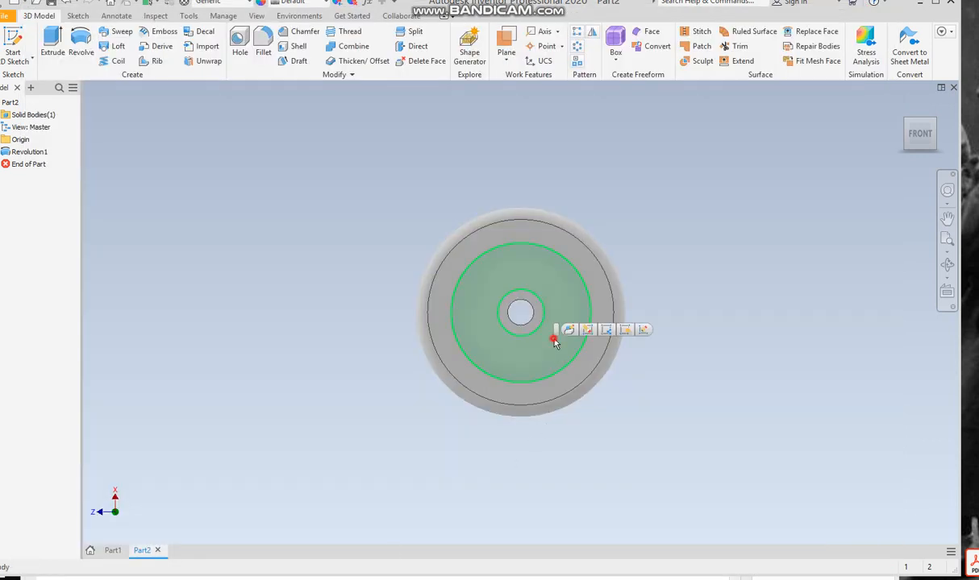
Step: Create a sketch on the wheel's front face and project the centre hole edge
left_click(568, 329)
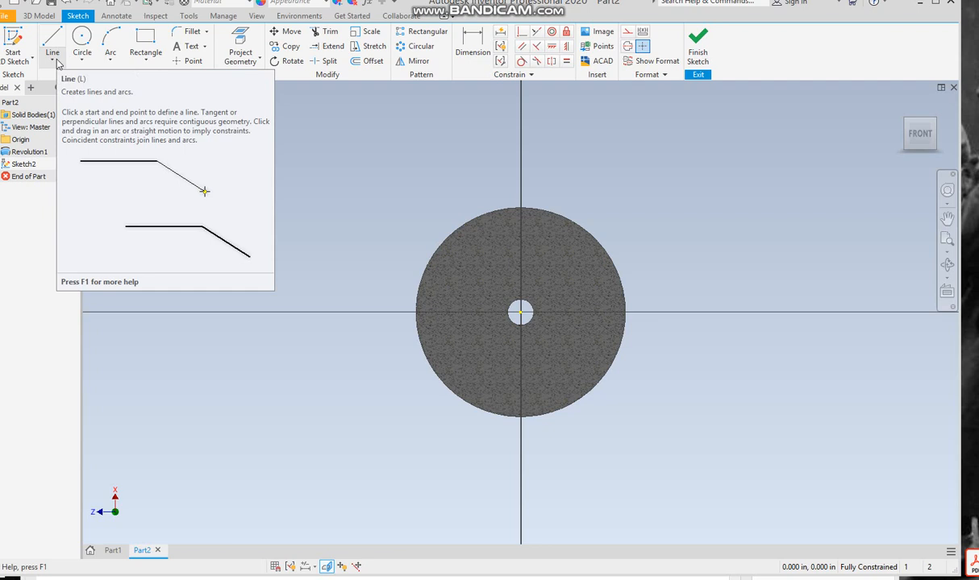
left_click(51, 44)
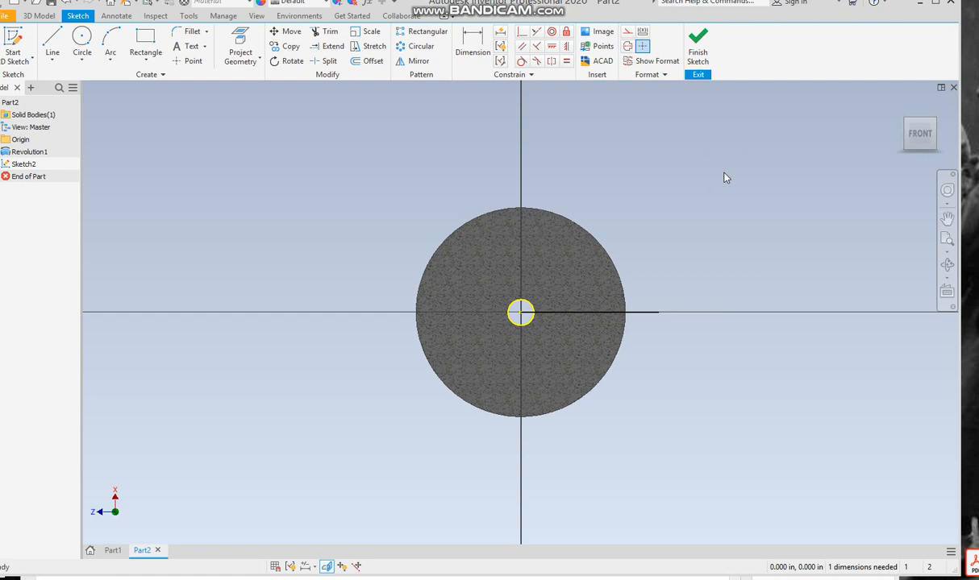
mouse_move(465, 95)
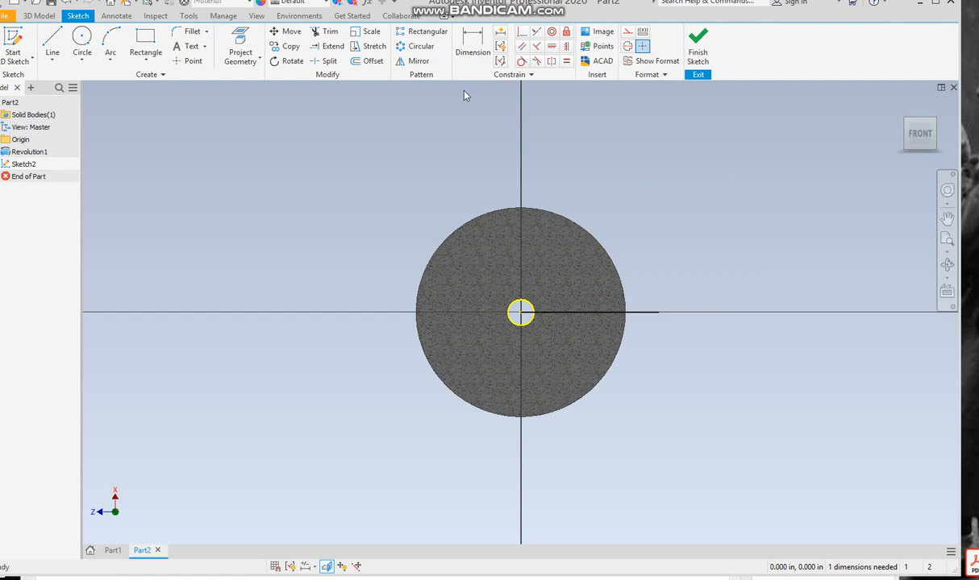
Step: Draw radial lines from the wheel centre and dimension them at 15° and 30°
left_click(52, 44)
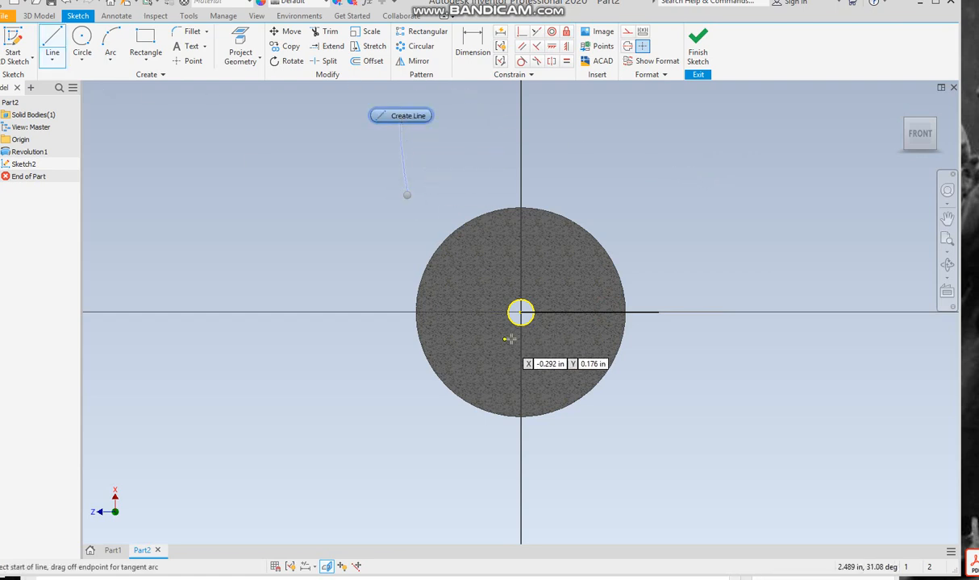
left_click_drag(520, 313, 651, 264)
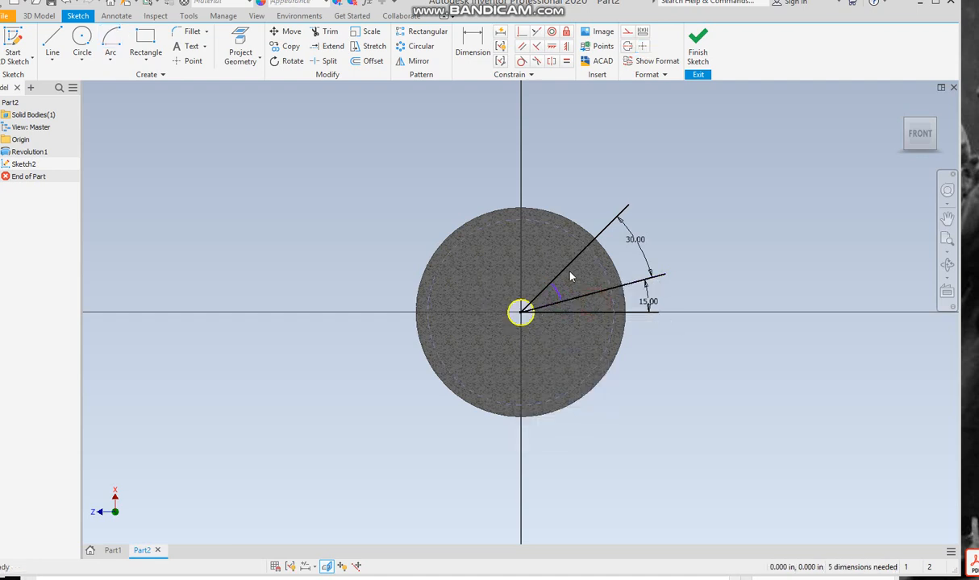
left_click(472, 47)
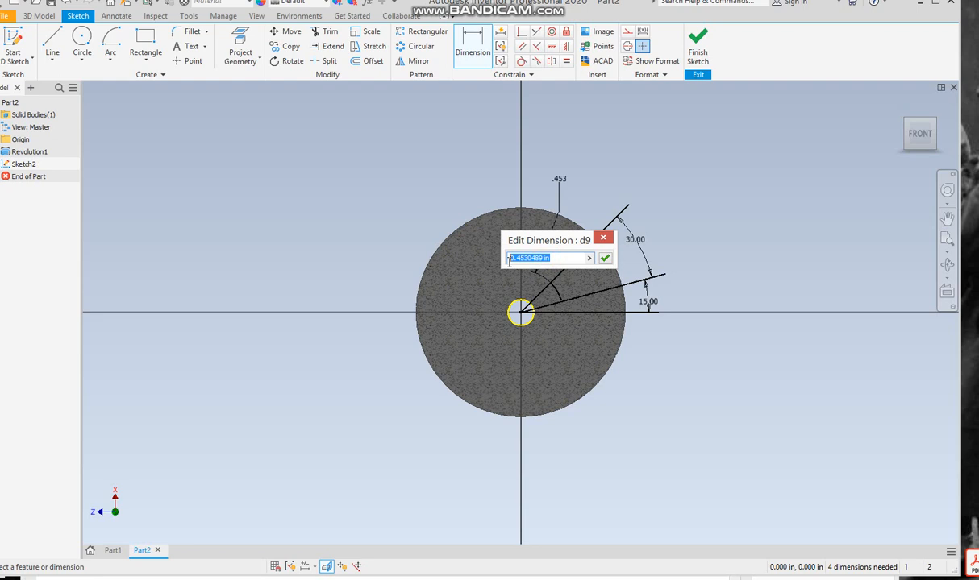
Step: Set the small arc radius to .375 and add a larger circle dimensioned 1.250
type(".375")
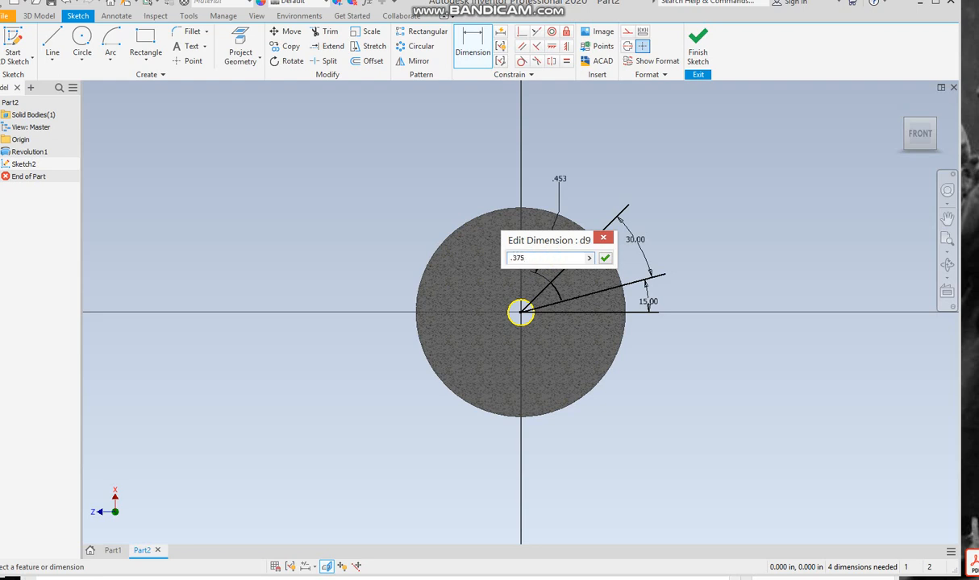
left_click(606, 258)
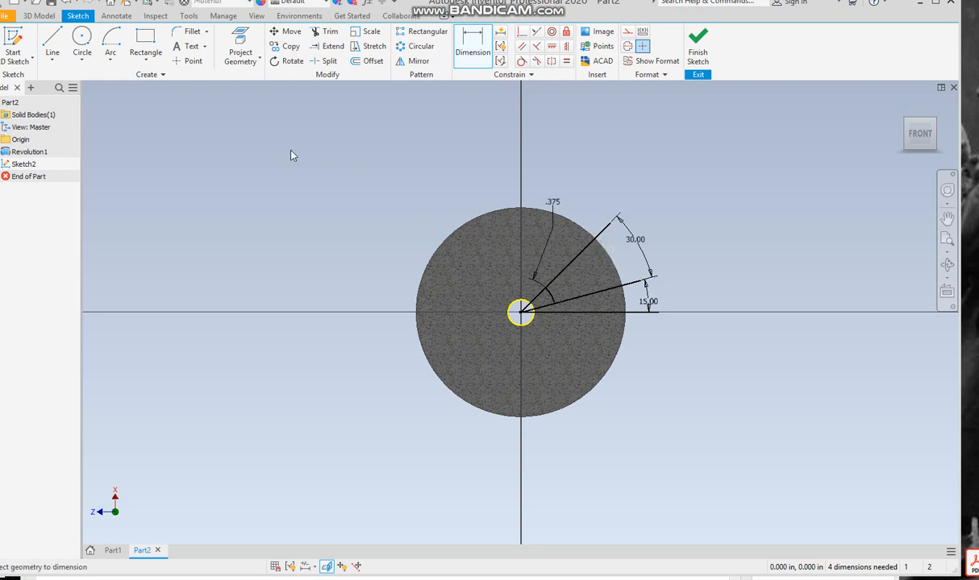
left_click(82, 38)
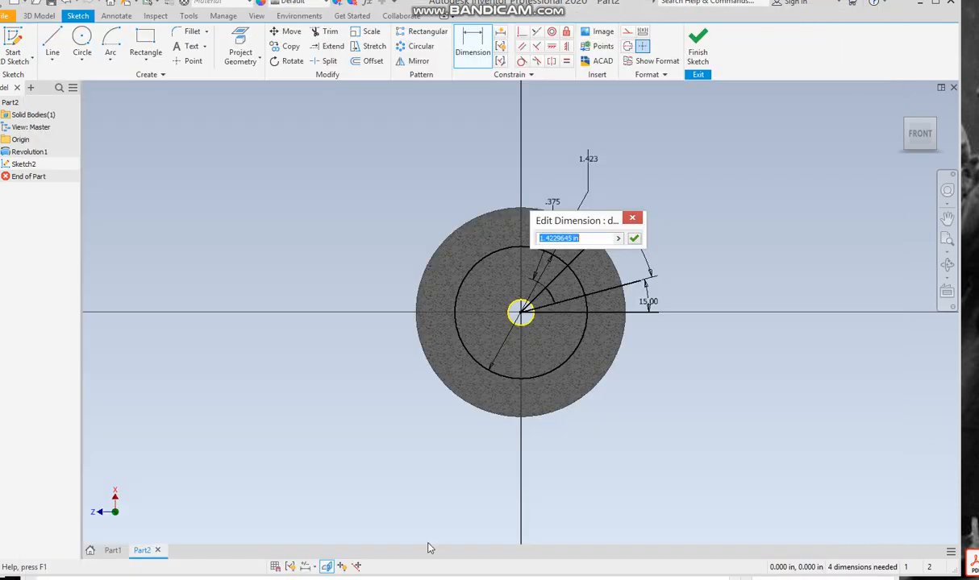
type("1")
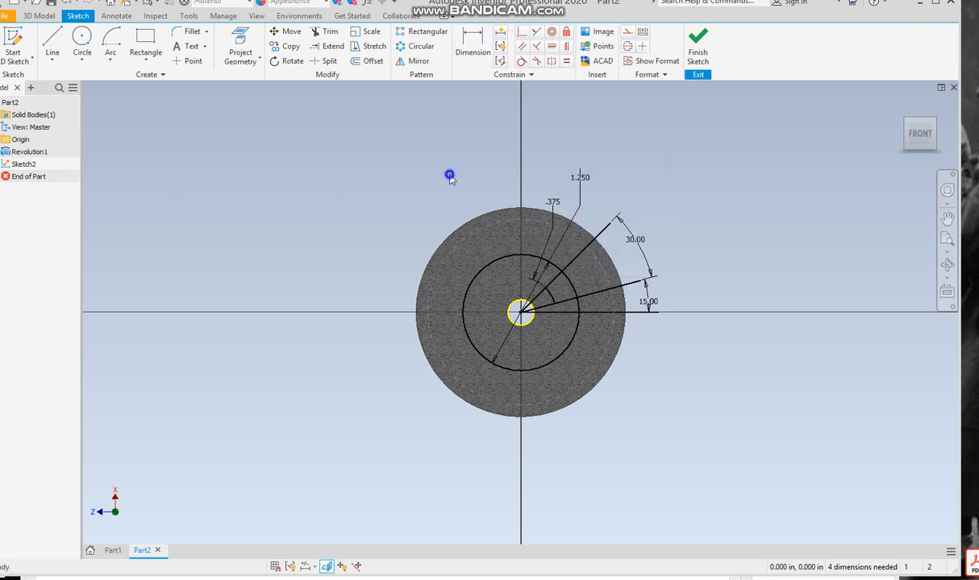
Step: Trim the excess circle and radial line segments, then finish the sketch
left_click(330, 30)
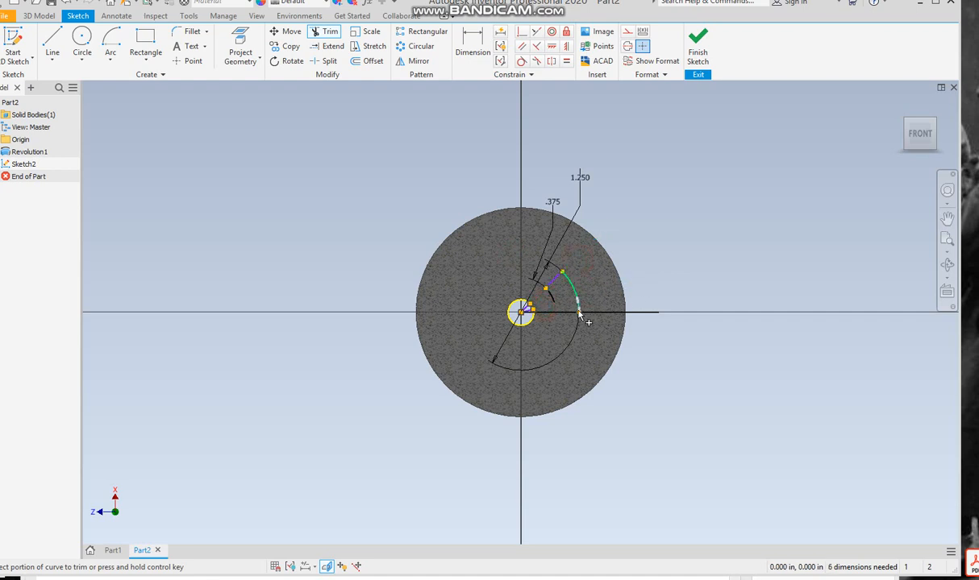
left_click(577, 302)
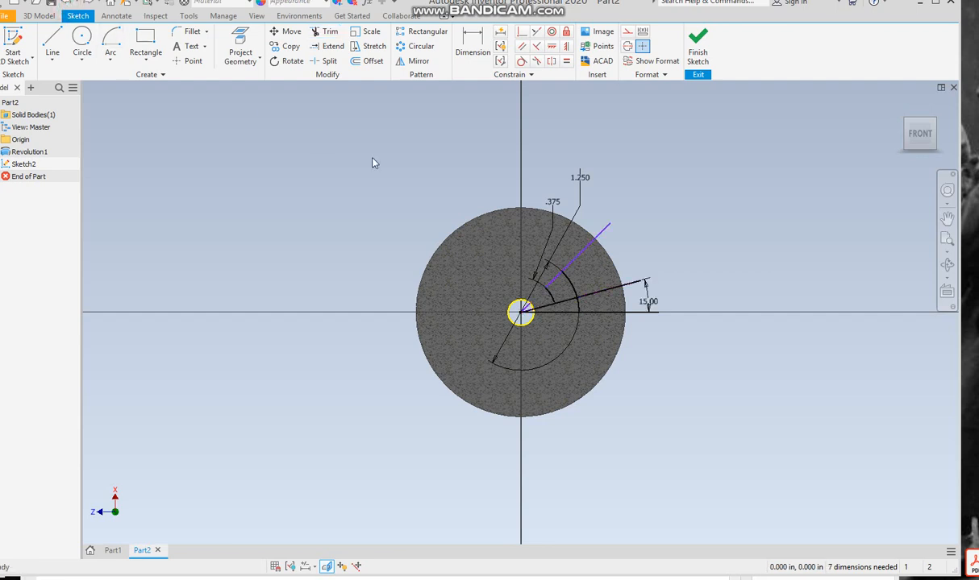
mouse_move(677, 228)
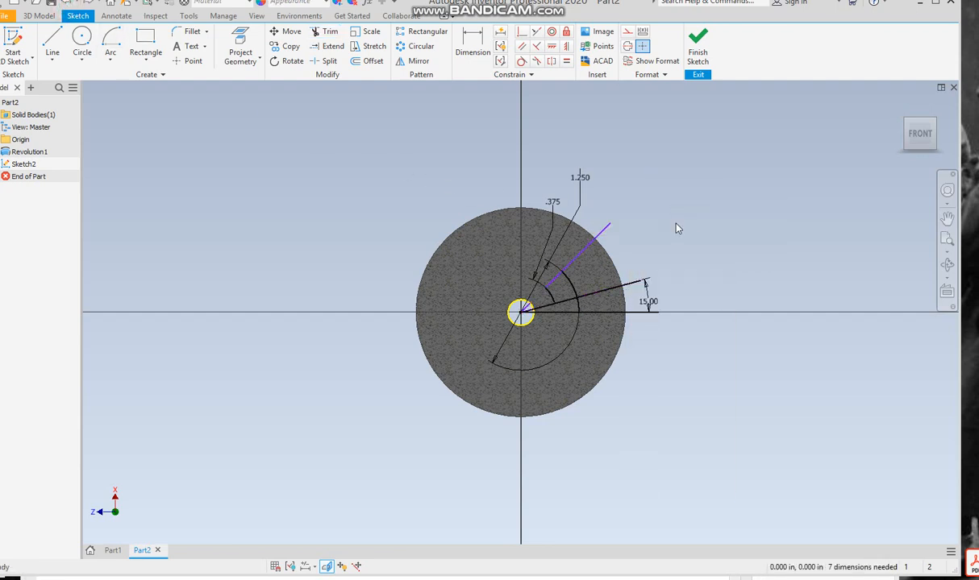
right_click(663, 228)
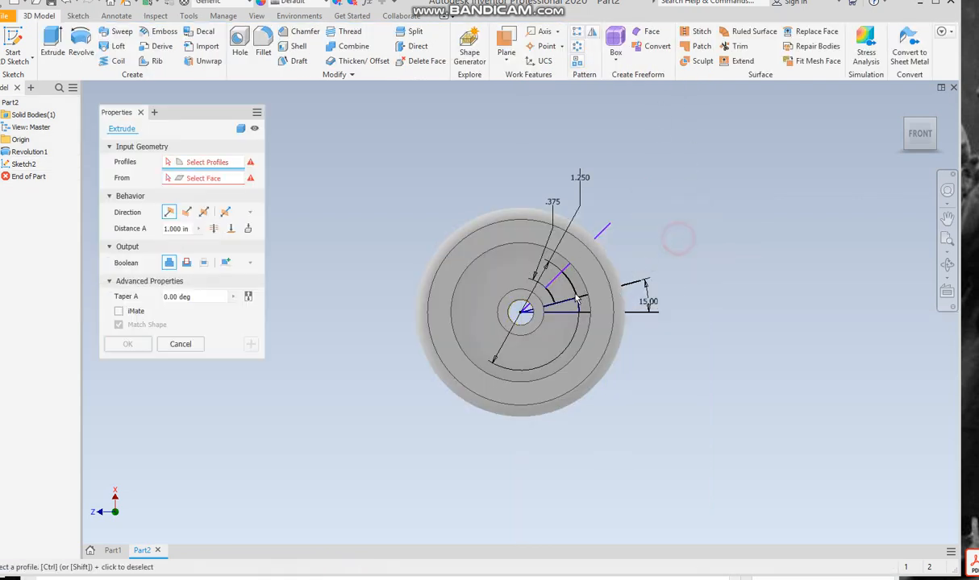
Step: Cancel the extrusion and reopen the spoke sketch for editing
left_click(180, 344)
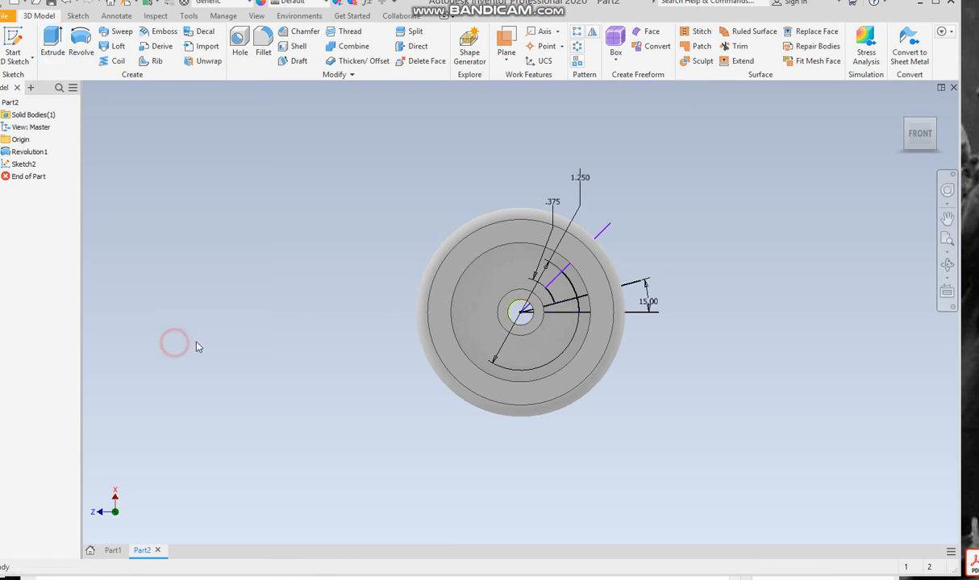
left_click(29, 152)
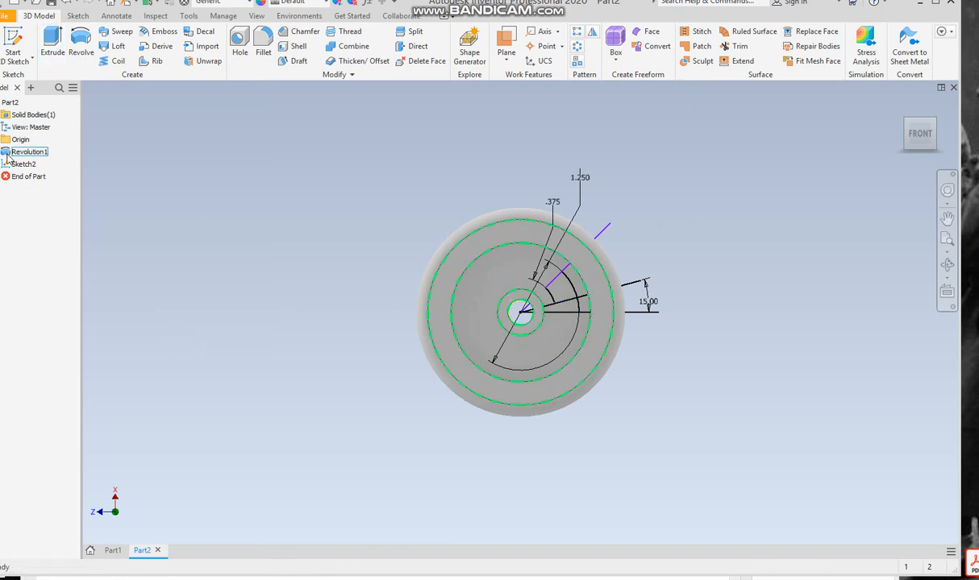
double_click(24, 164)
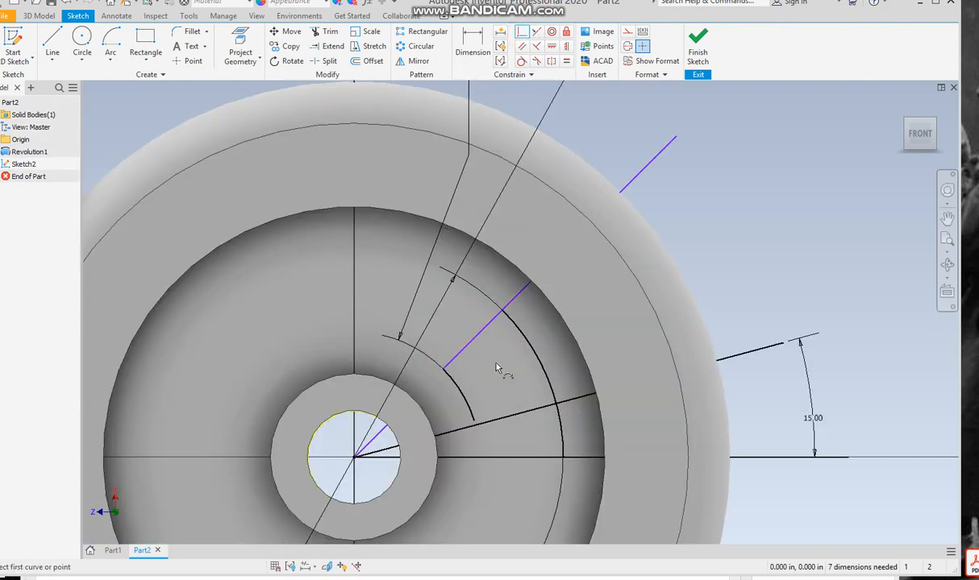
Step: Constrain the cut-out curve to the arc, dismissing the existing-constraint warning
left_click(475, 425)
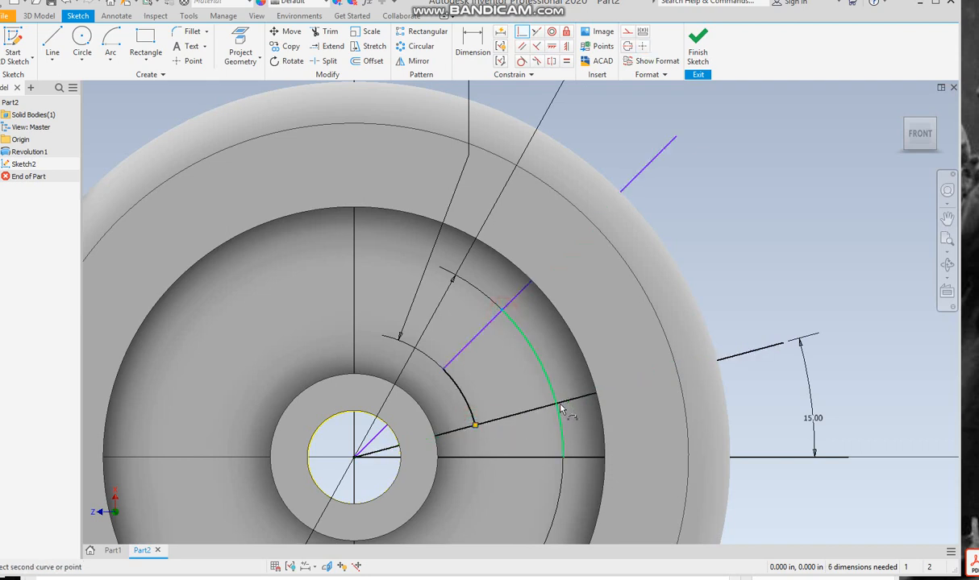
left_click(562, 407)
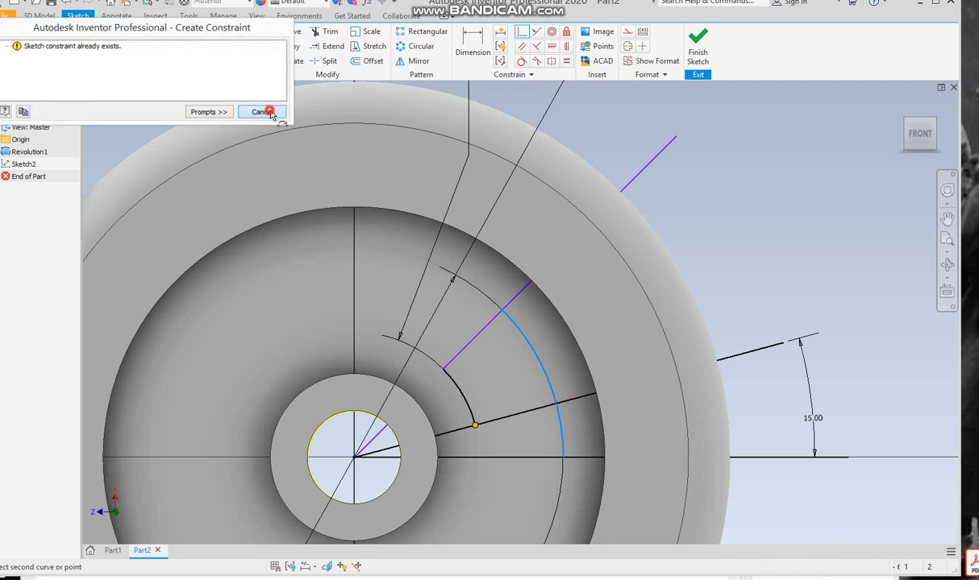
left_click(261, 112)
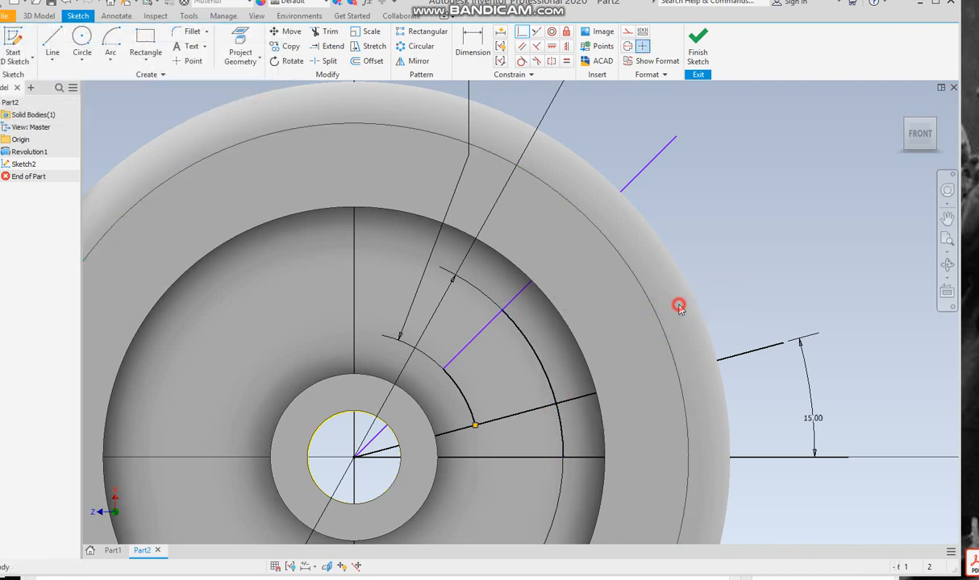
left_click(330, 32)
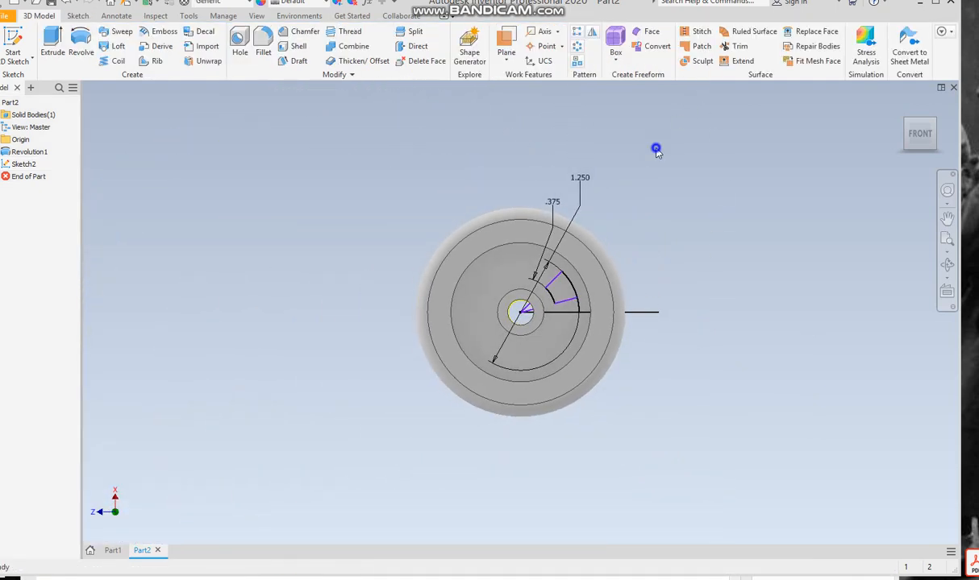
Step: Cut the wedge-shaped spoke profile 0.125 in deep into the wheel face
left_click(52, 45)
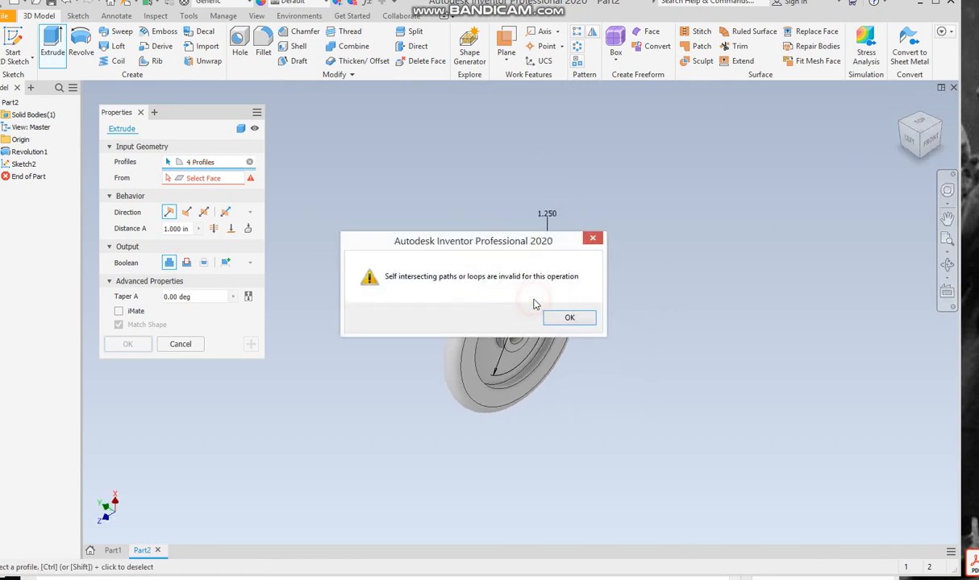
left_click(569, 317)
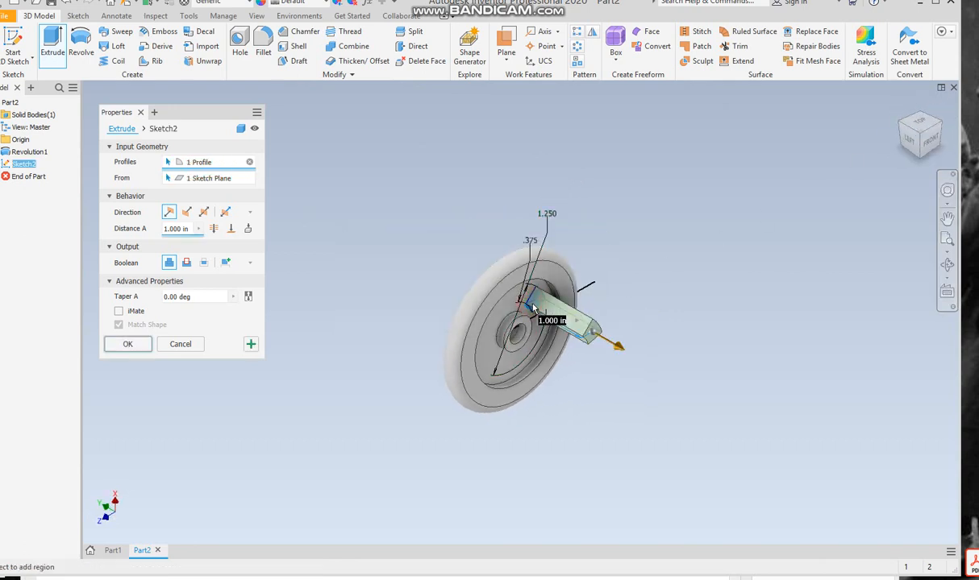
left_click(186, 212)
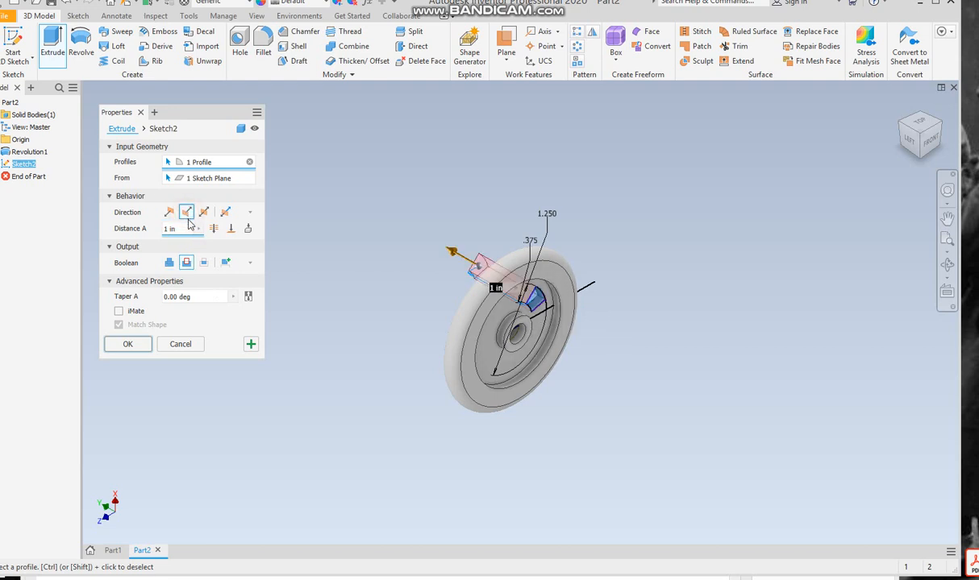
mouse_move(214, 228)
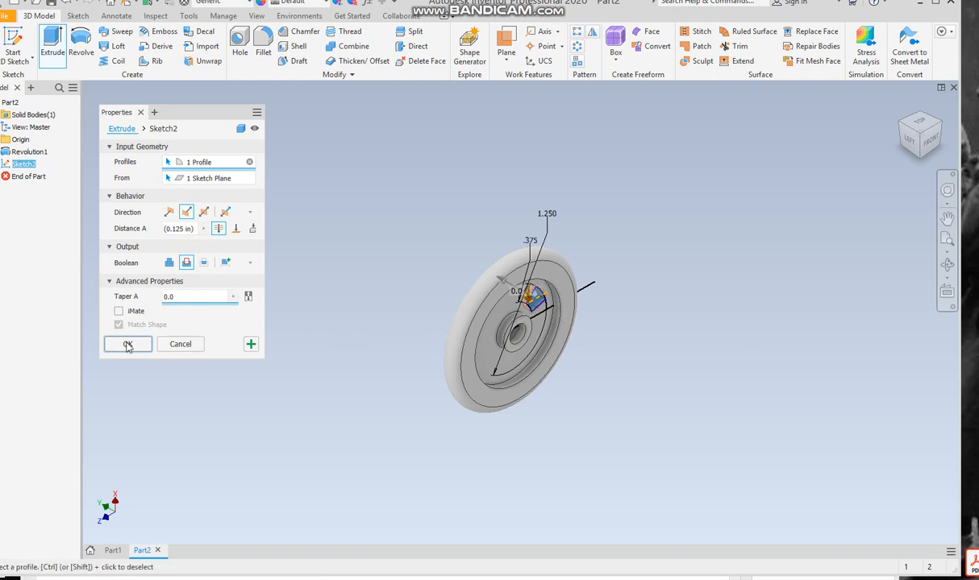
left_click(128, 344)
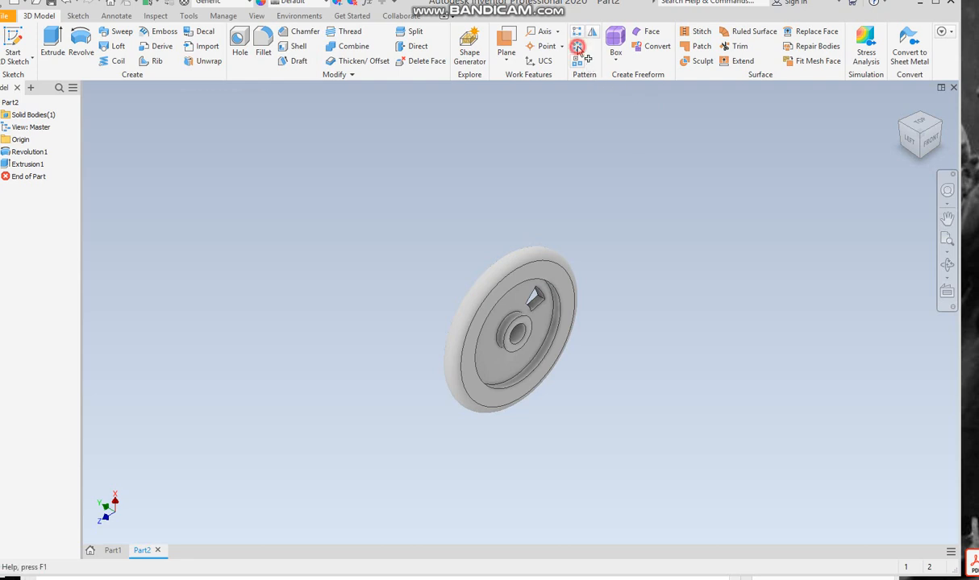
Step: Circular-pattern Extrusion1 six times over 360° around the wheel's circular edge
left_click(577, 46)
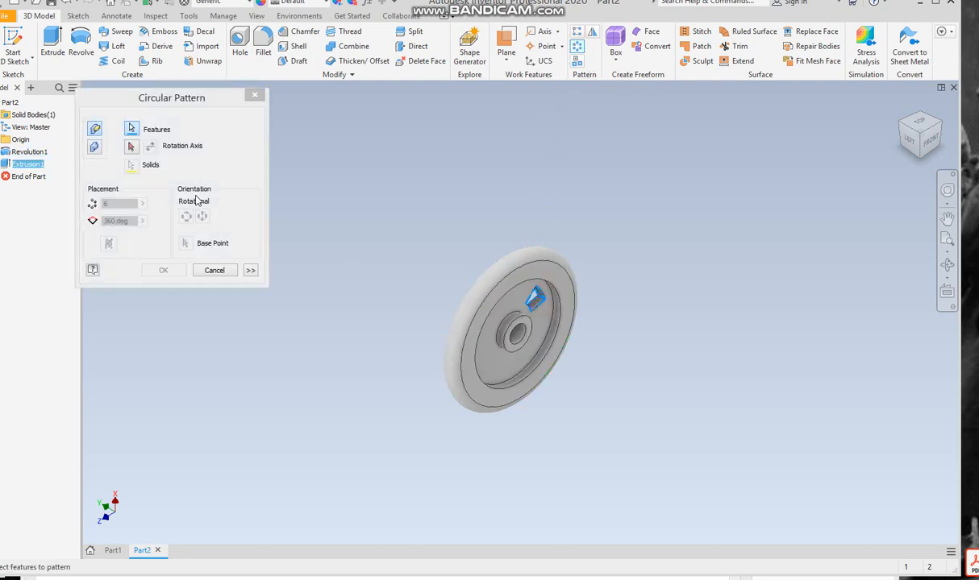
left_click(506, 292)
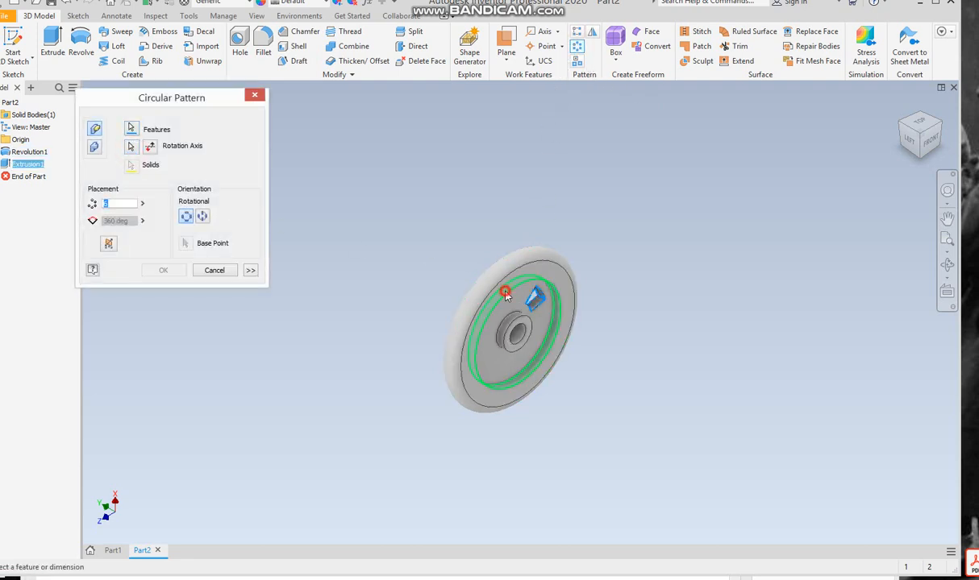
left_click(162, 270)
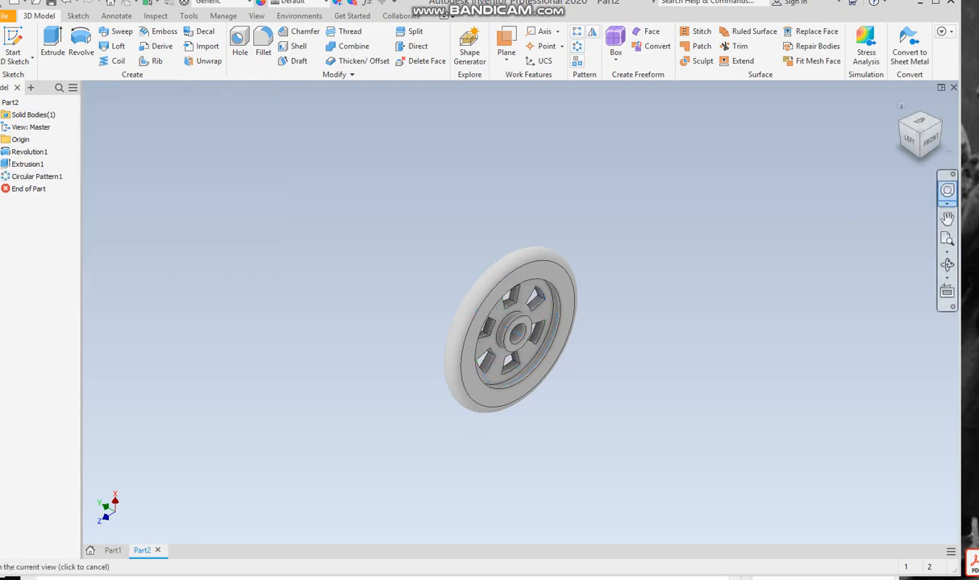
left_click(919, 133)
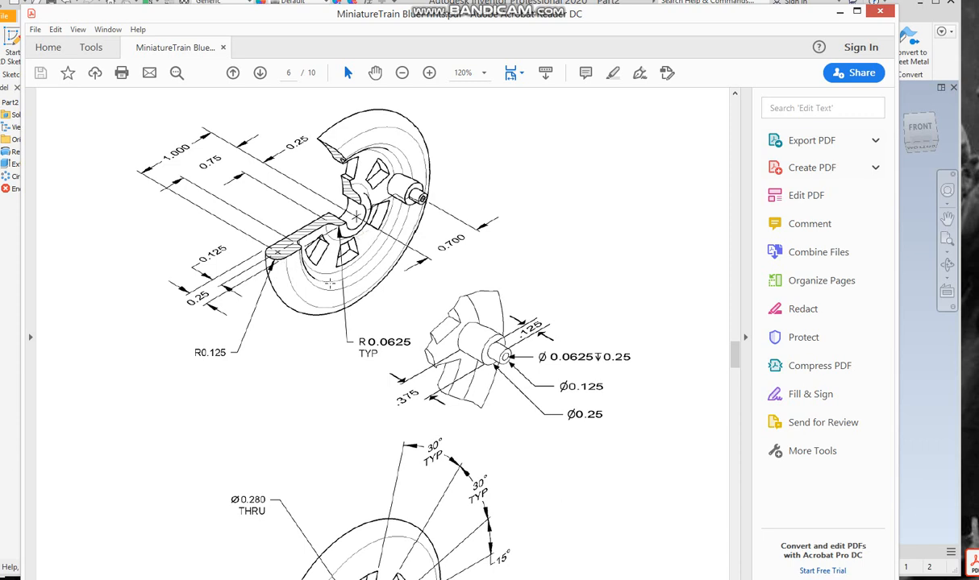
Step: Scroll blueprint page 6 to the R0.0625 typical and R0.125 radii
scroll("down", 3)
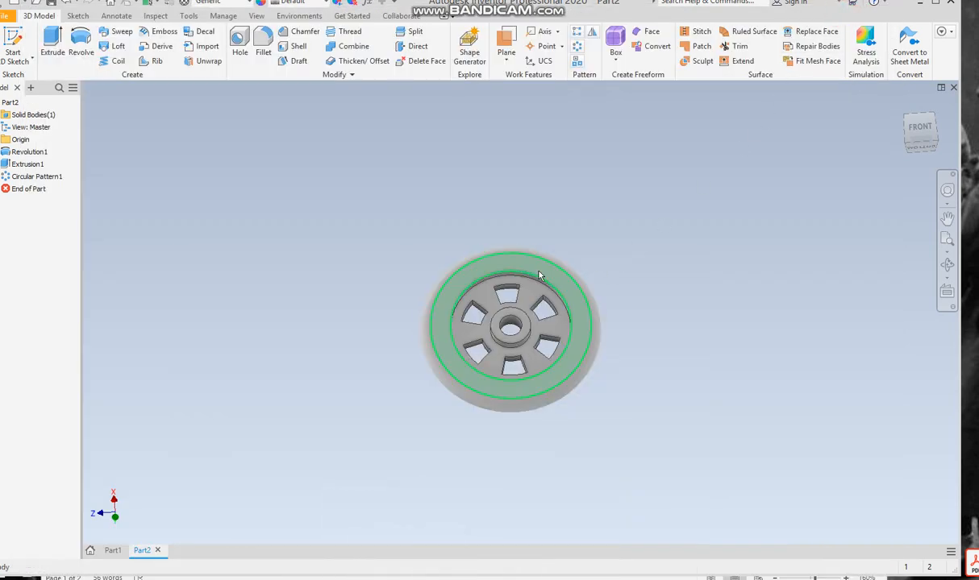
Step: Fillet the four rim and hub edges with a 0.0625 in radius
left_click(263, 45)
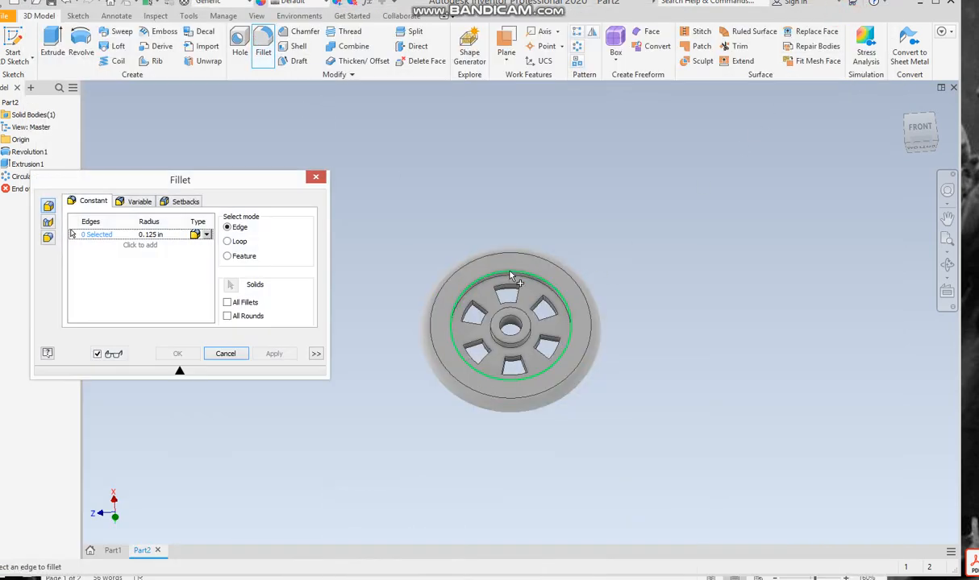
left_click(508, 274)
type(".0625")
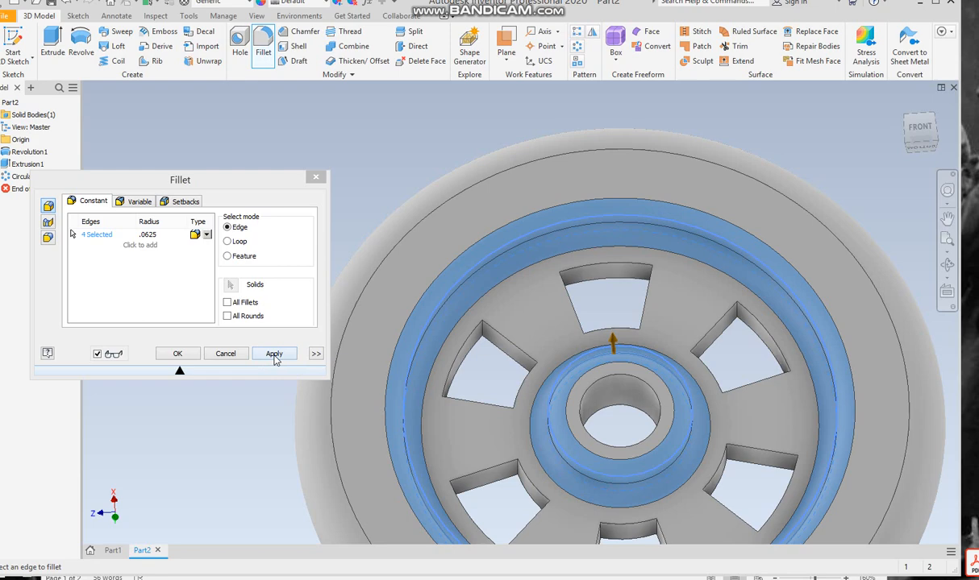
left_click(272, 353)
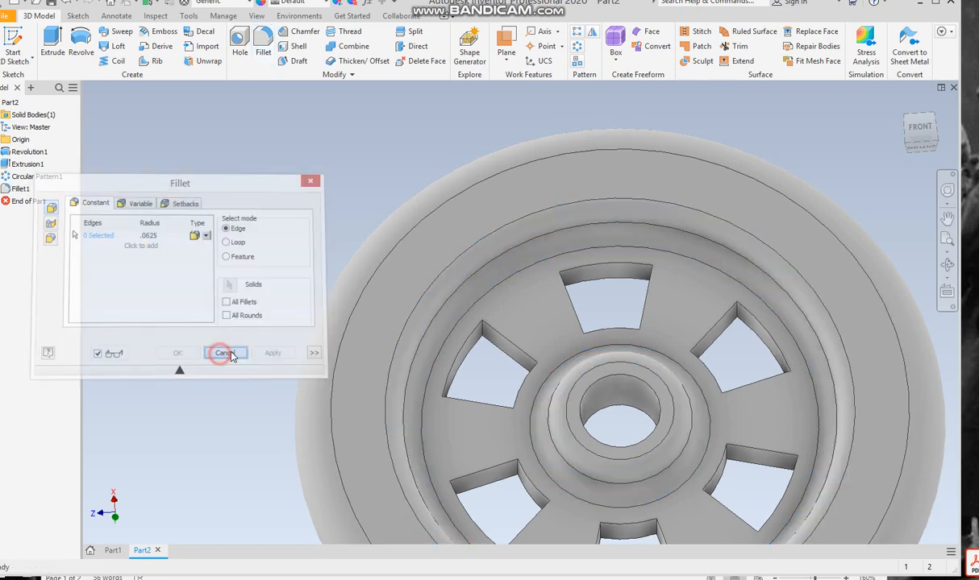
left_click(224, 353)
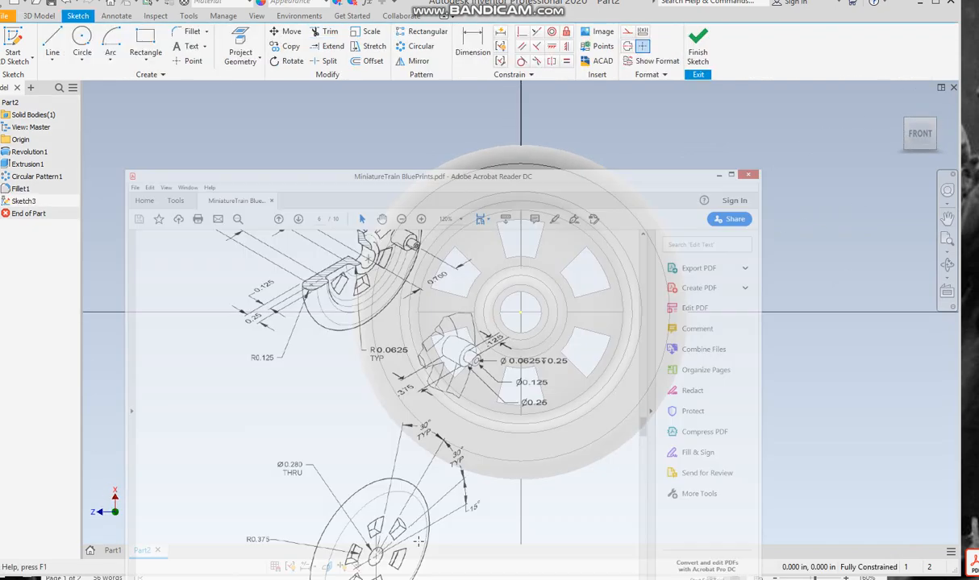
Step: Bring up the blueprint showing the peg's Ø0.25, Ø0.125 and Ø0.0625 dimensions
left_click(730, 175)
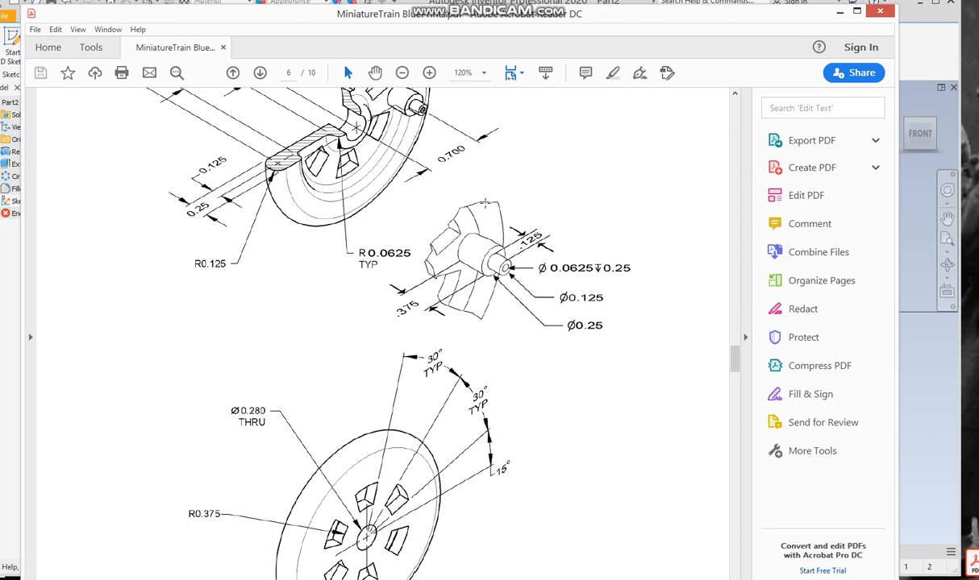
mouse_move(490, 279)
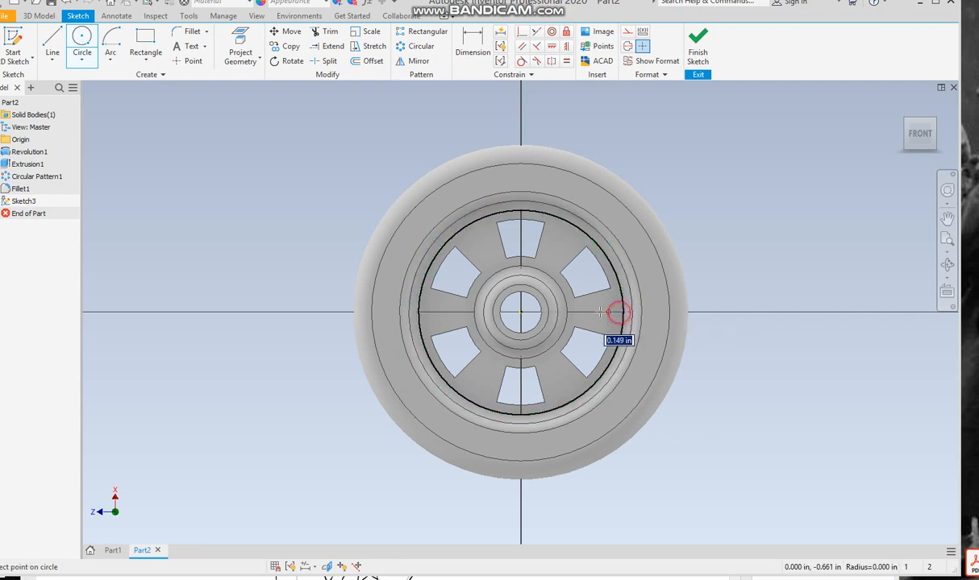
Step: Draw a 0.250 diameter peg circle offset 0.700 horizontally from the wheel centre
left_click(610, 312)
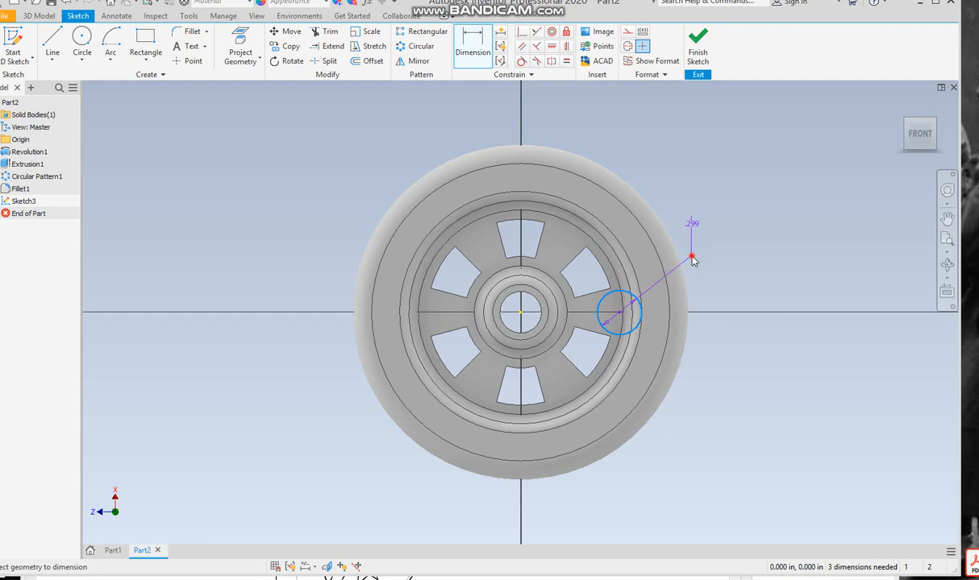
left_click(619, 312)
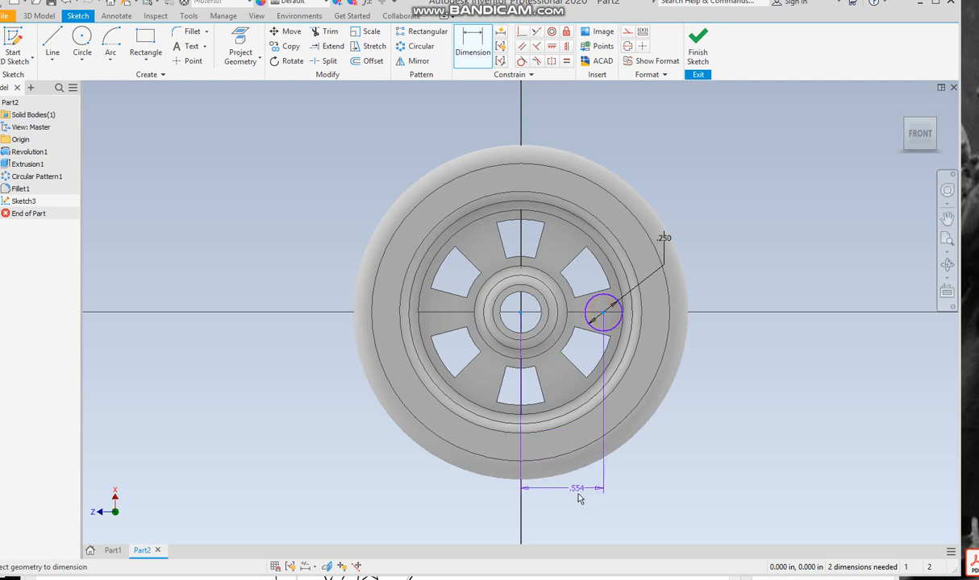
left_click(578, 487)
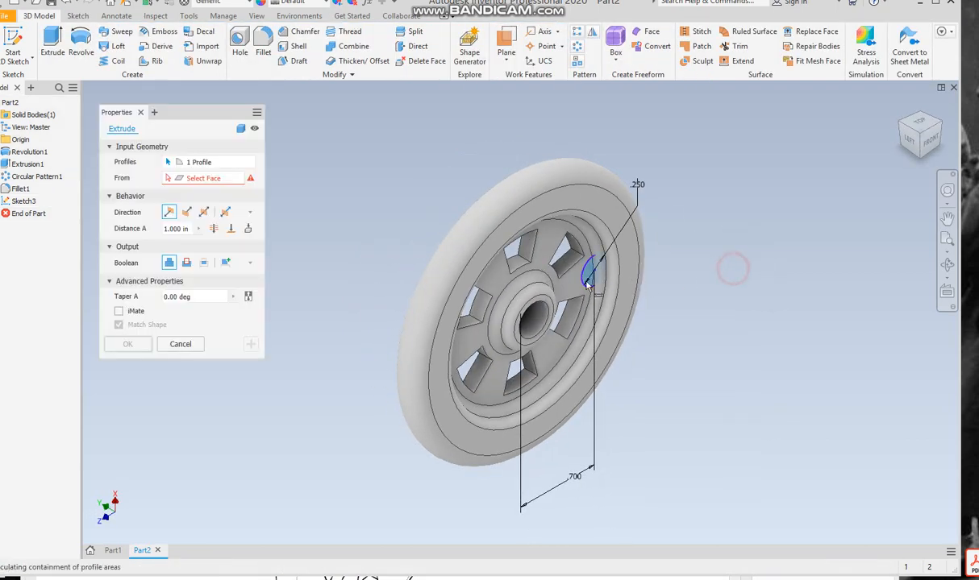
Step: Extrude the 0.250 circle 0.375 in outward to form the peg
left_click(592, 278)
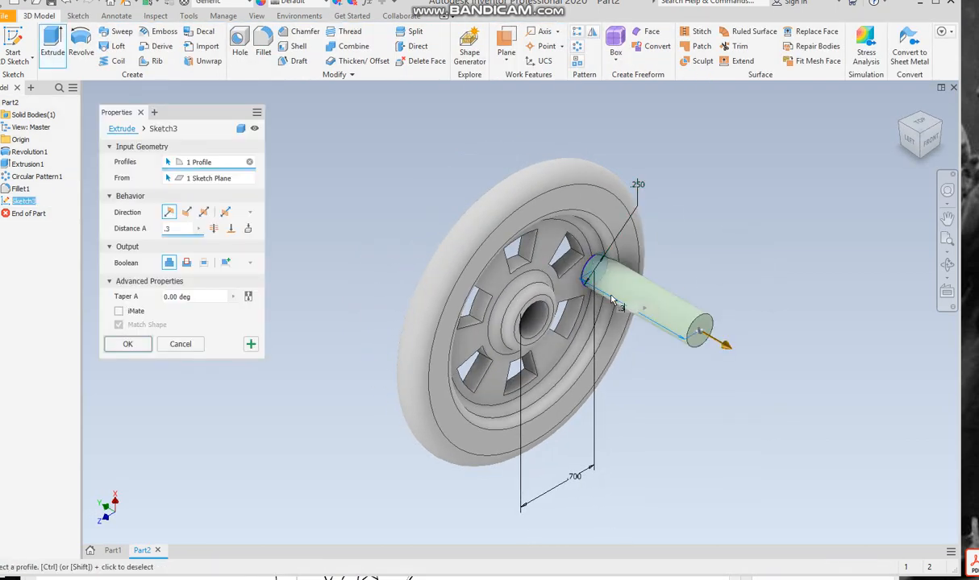
type(".375")
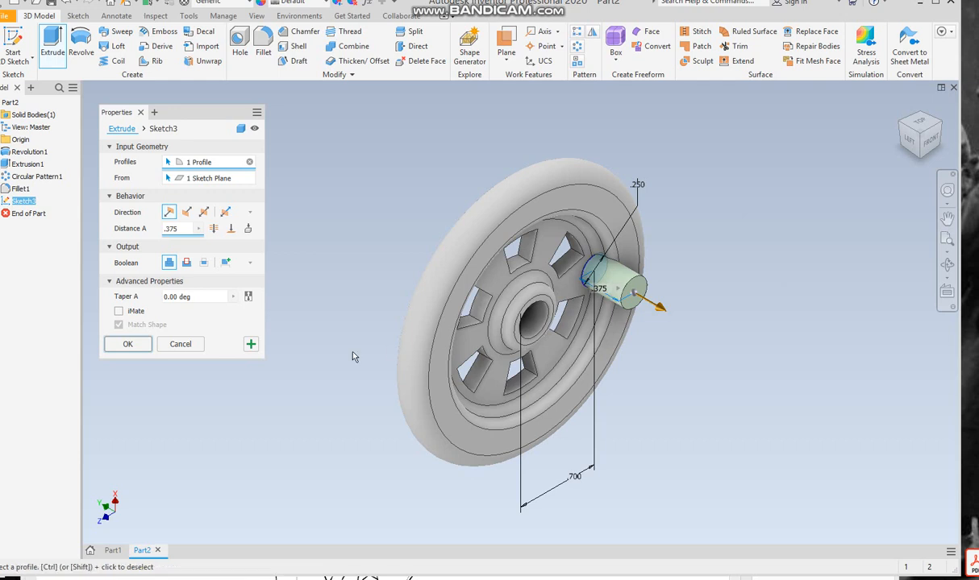
left_click(127, 344)
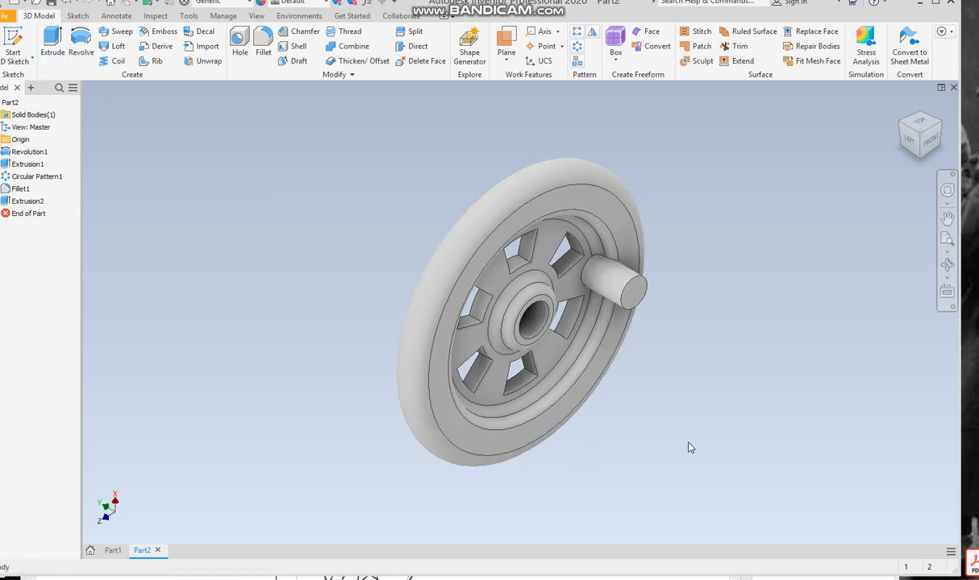